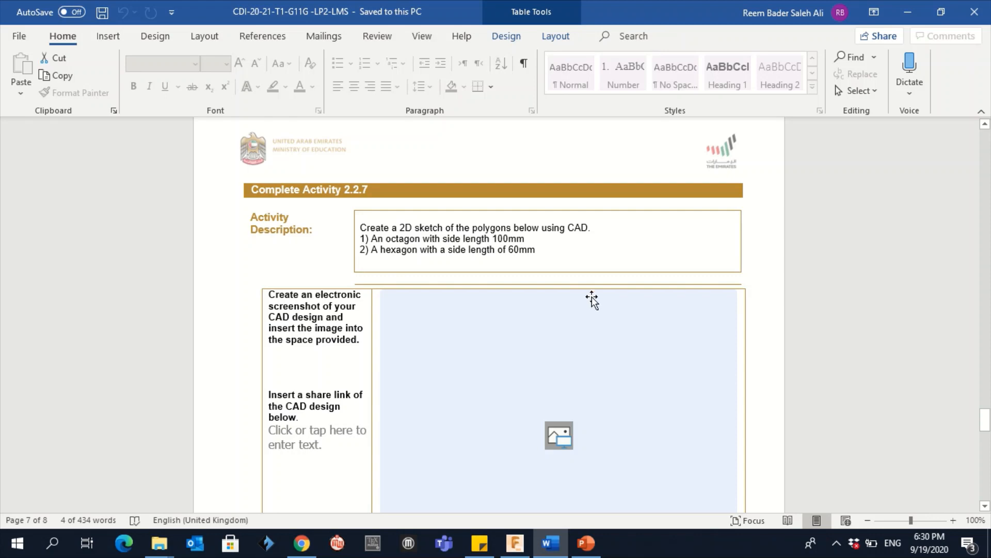
mouse_move(379, 244)
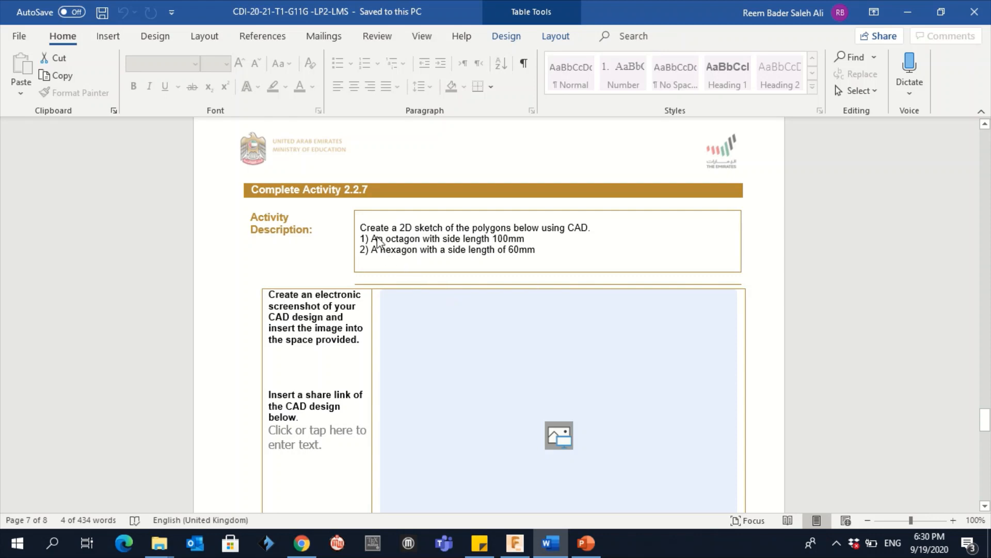
Switch to the untitled Fusion 360 design and add an empty sketch, then finish it
click(317, 436)
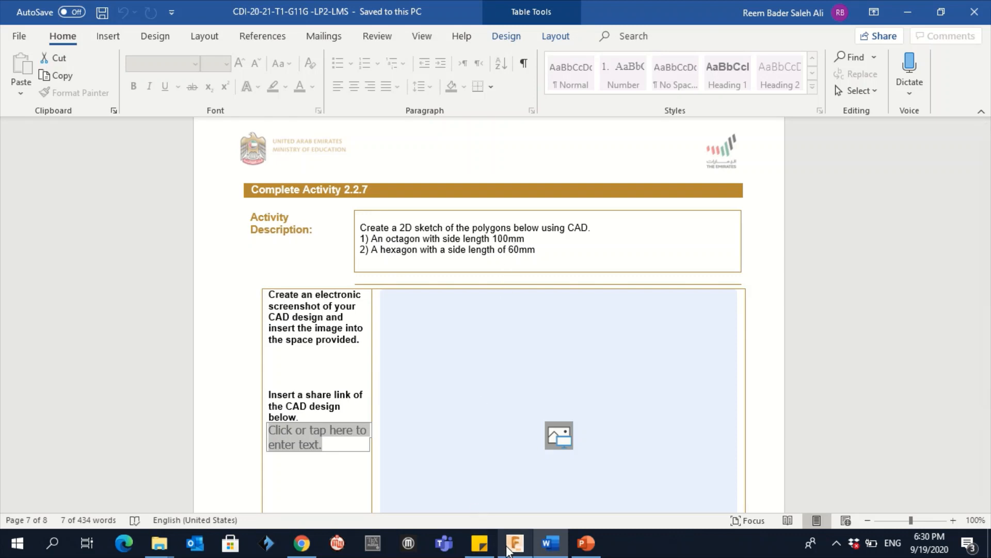
click(514, 542)
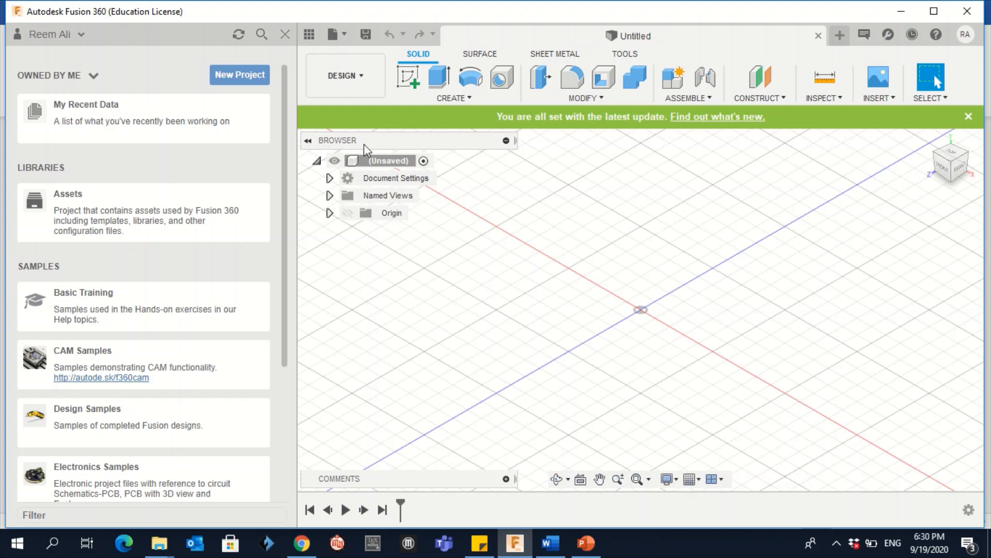
mouse_move(647, 391)
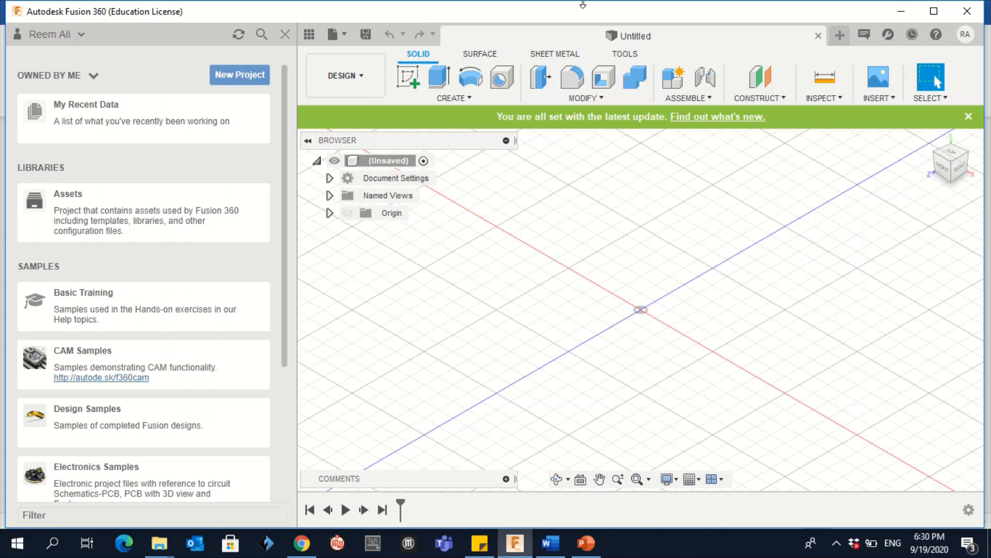
mouse_move(506, 229)
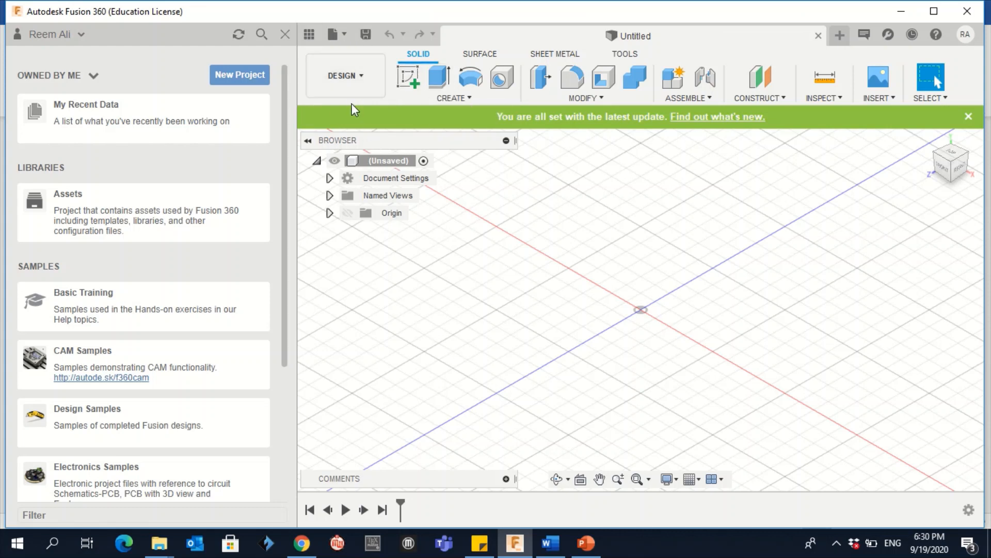
mouse_move(389, 101)
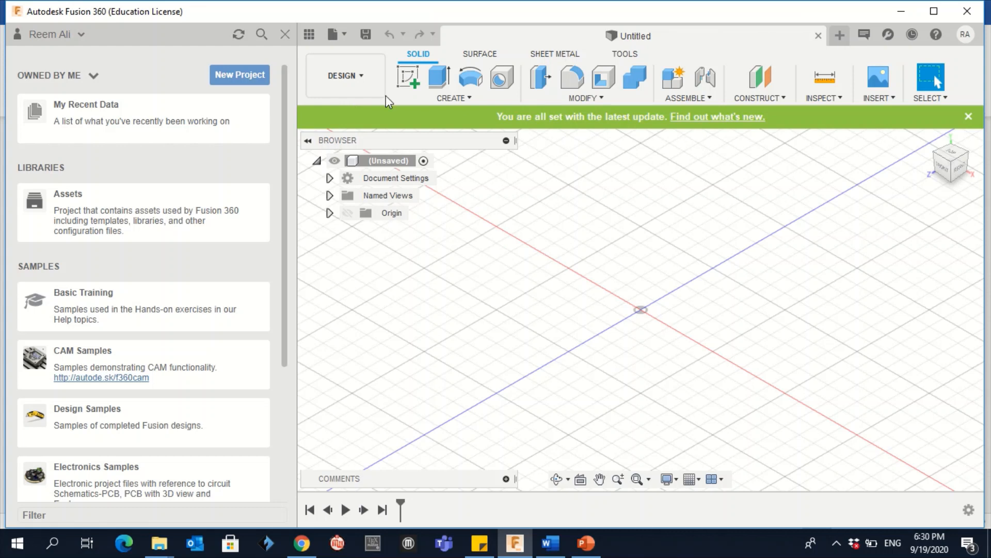
mouse_move(409, 79)
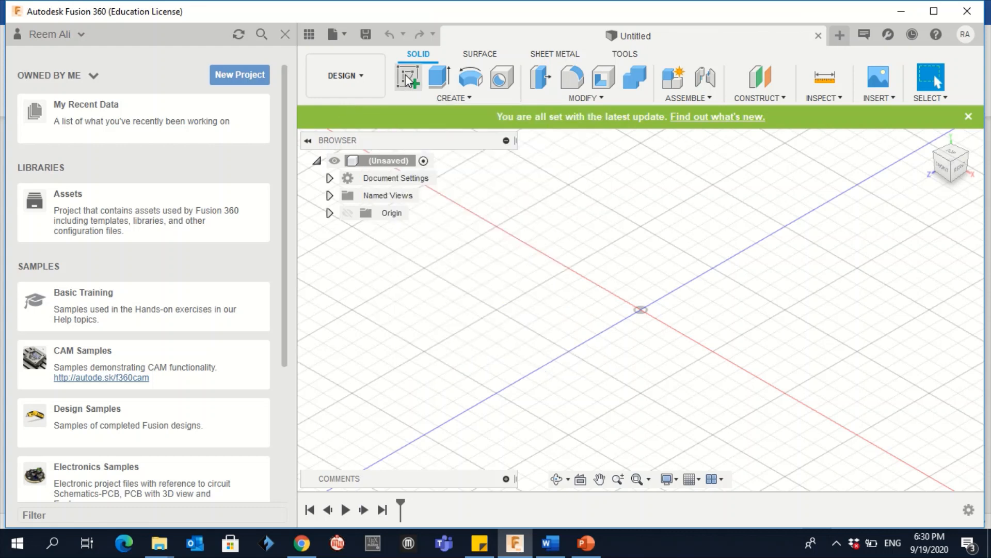
click(408, 77)
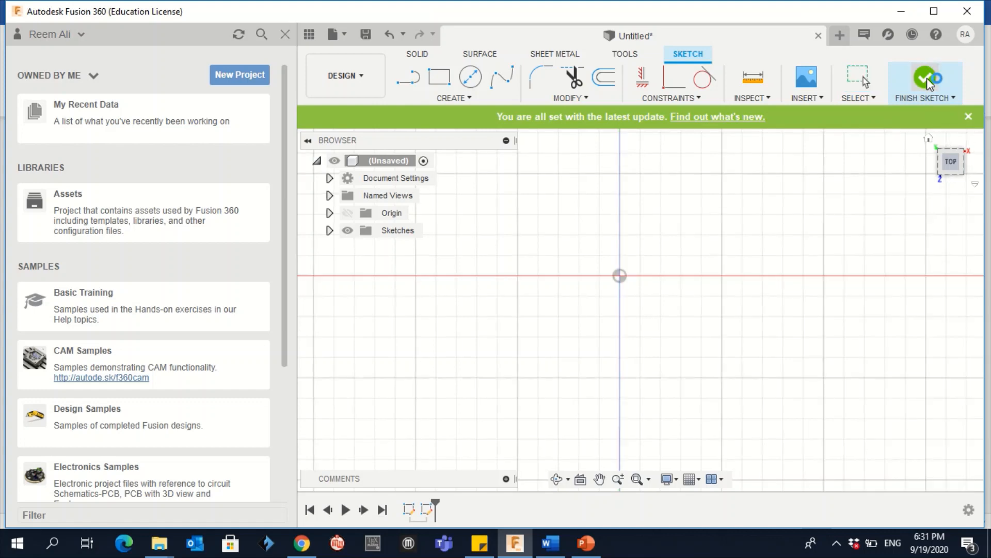
click(925, 82)
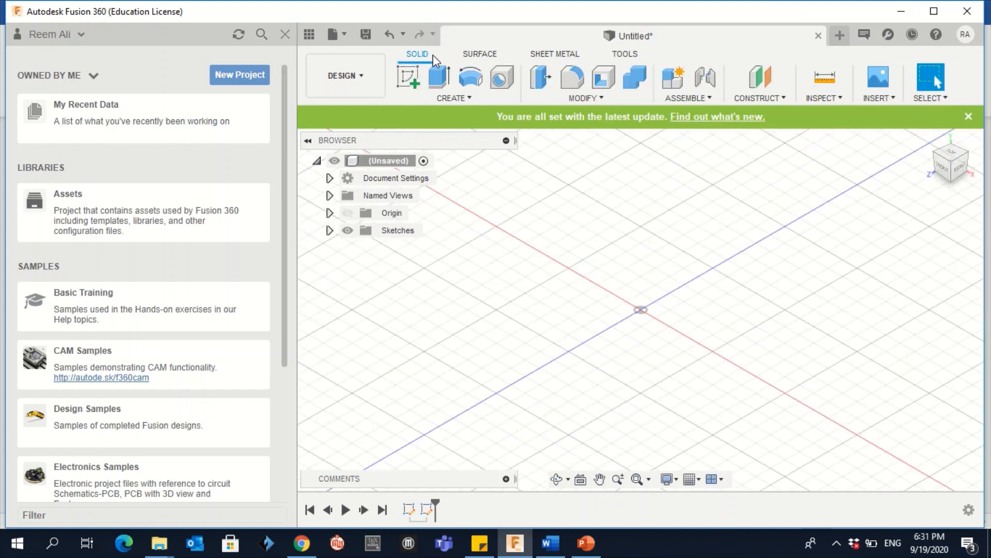
mouse_move(537, 106)
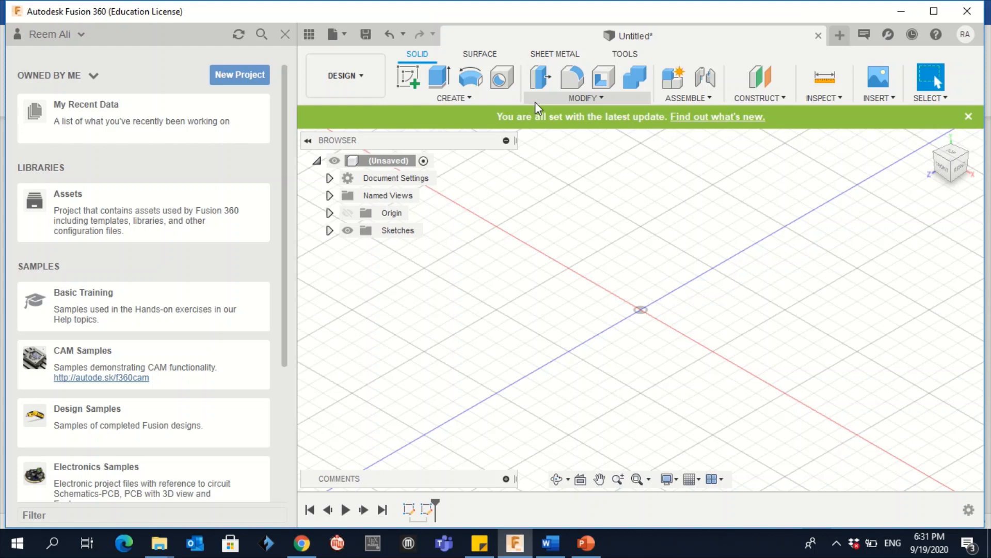
Start a sketch on the top plane and choose the Edge Polygon tool
click(969, 116)
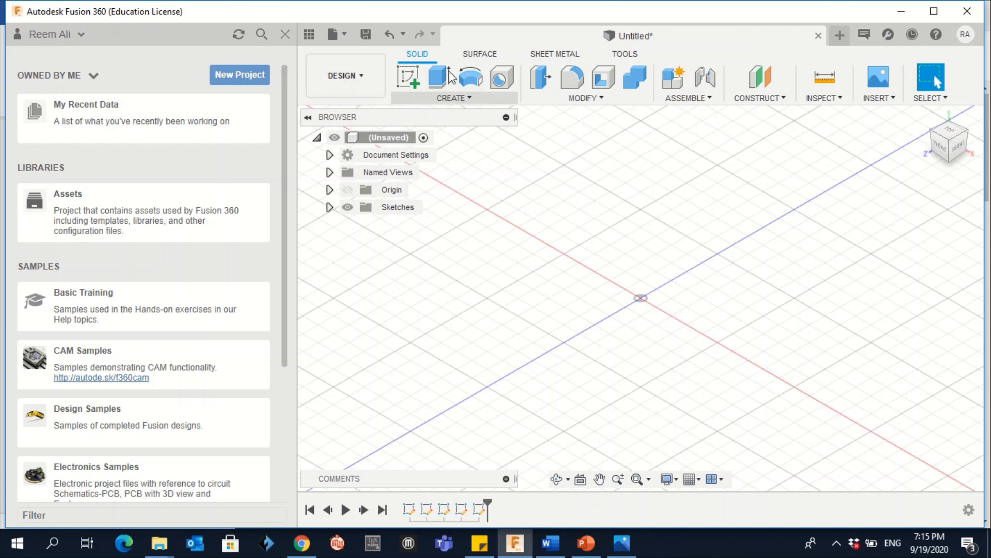
mouse_move(408, 77)
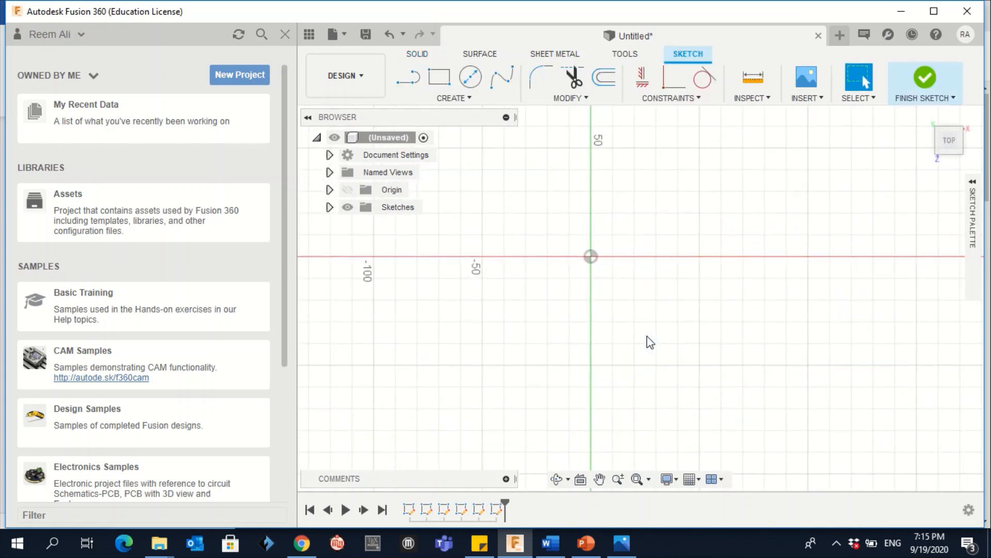
mouse_move(601, 265)
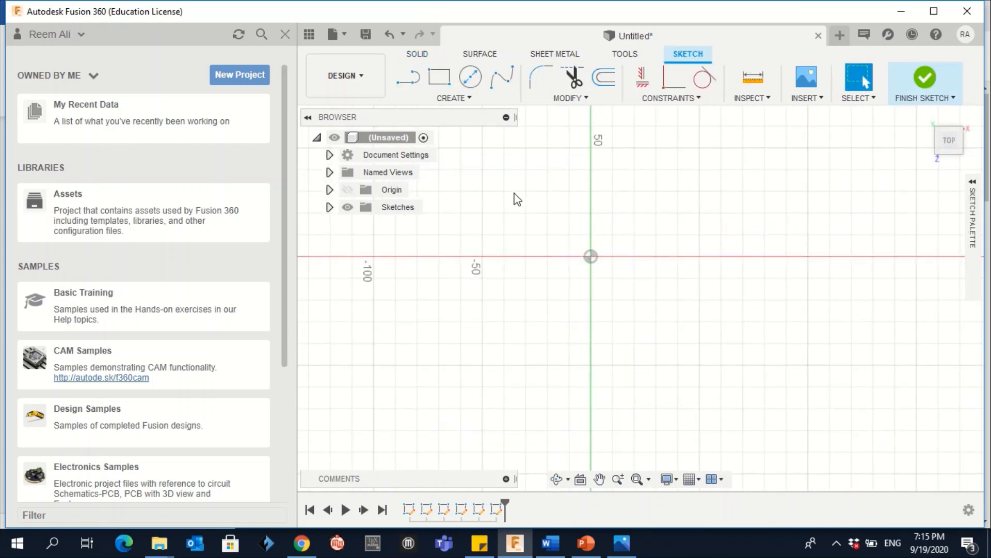
click(452, 98)
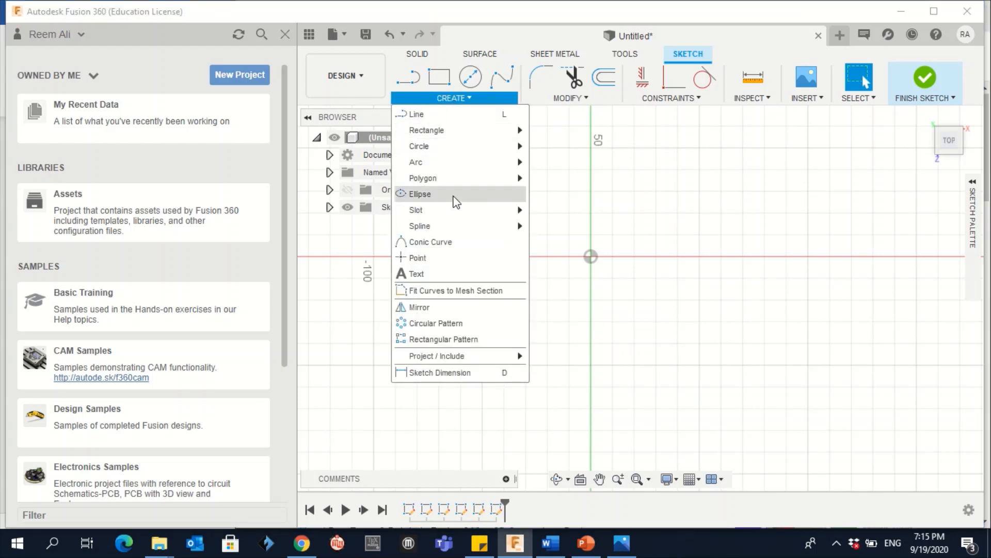
mouse_move(422, 178)
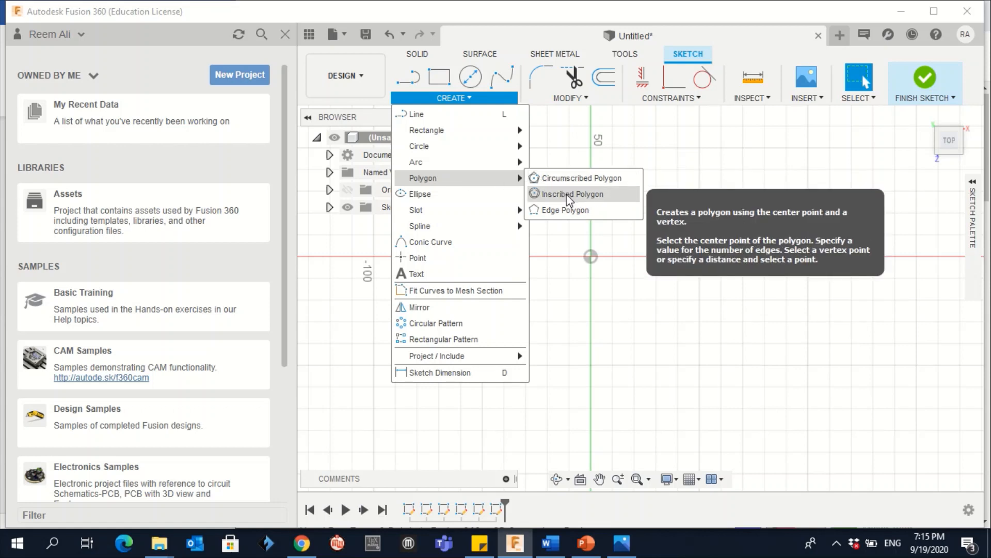
mouse_move(586, 177)
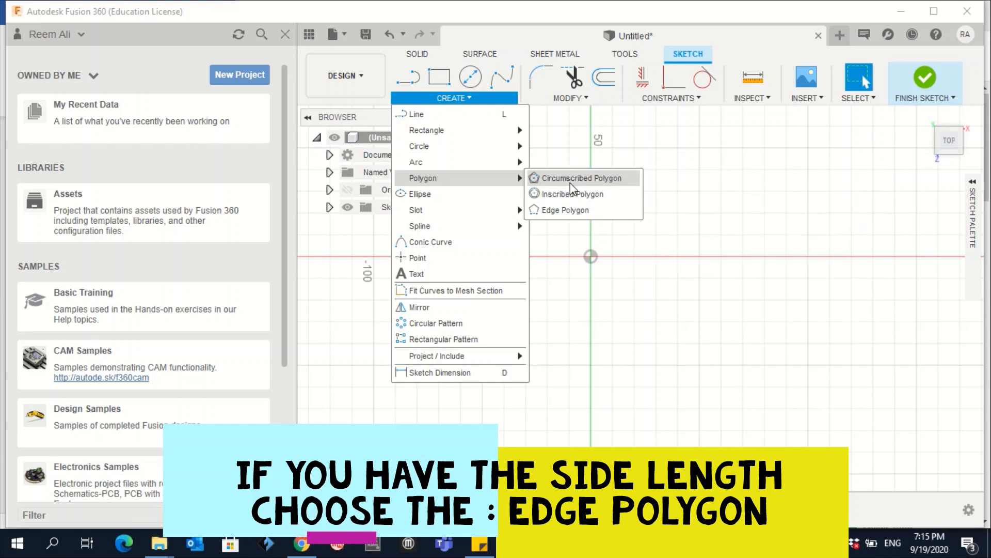
mouse_move(570, 198)
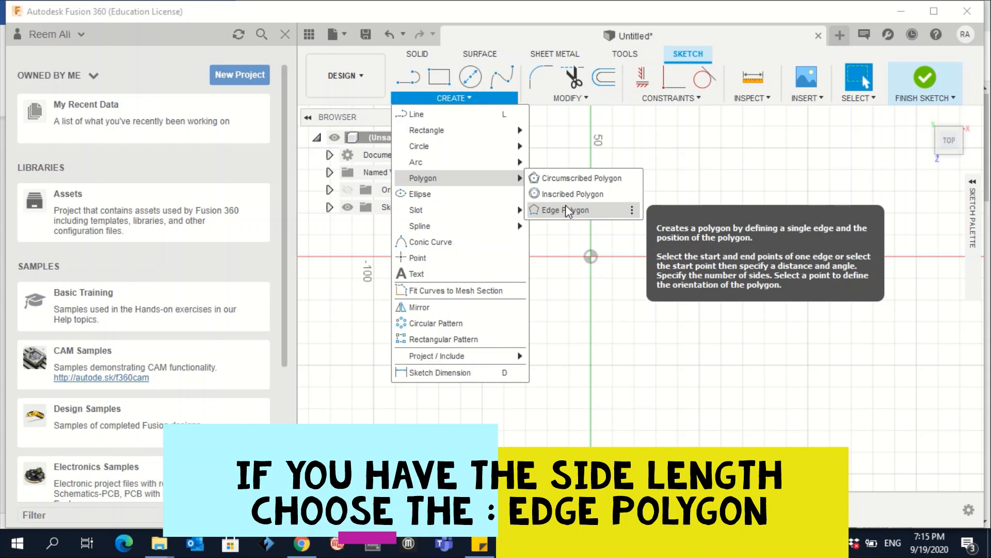
click(565, 209)
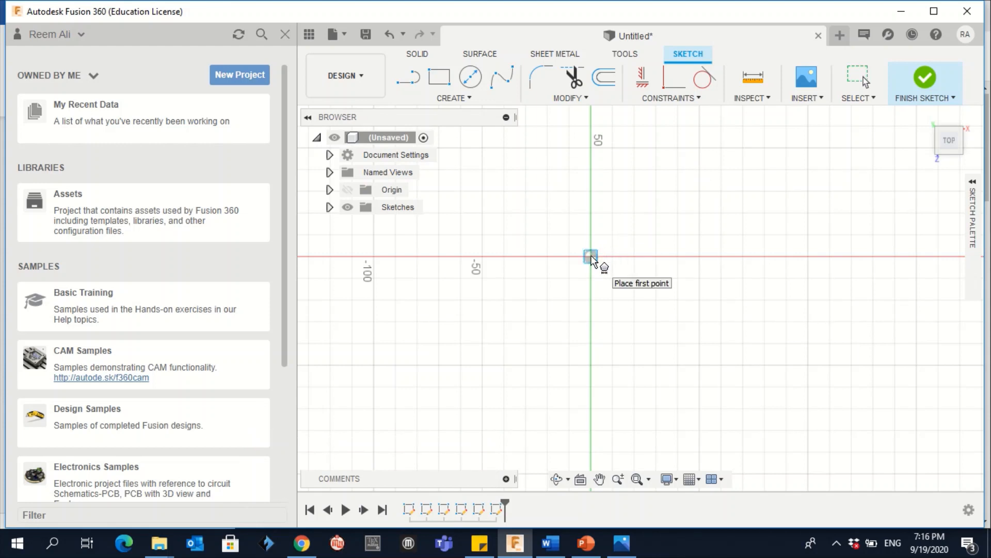
Draw a regular octagon from the origin with a 100 mm side at 0 degrees
click(591, 257)
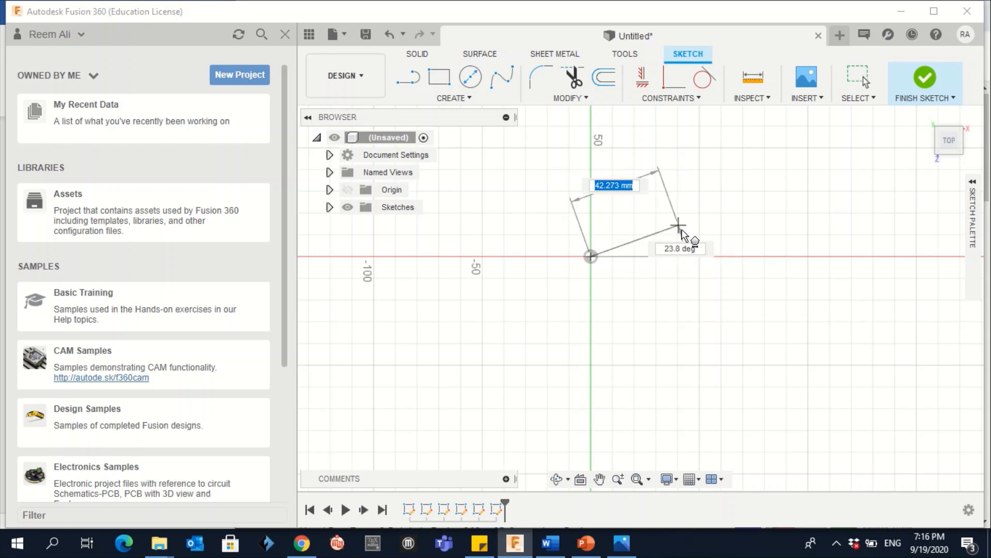
drag(680, 226, 689, 249)
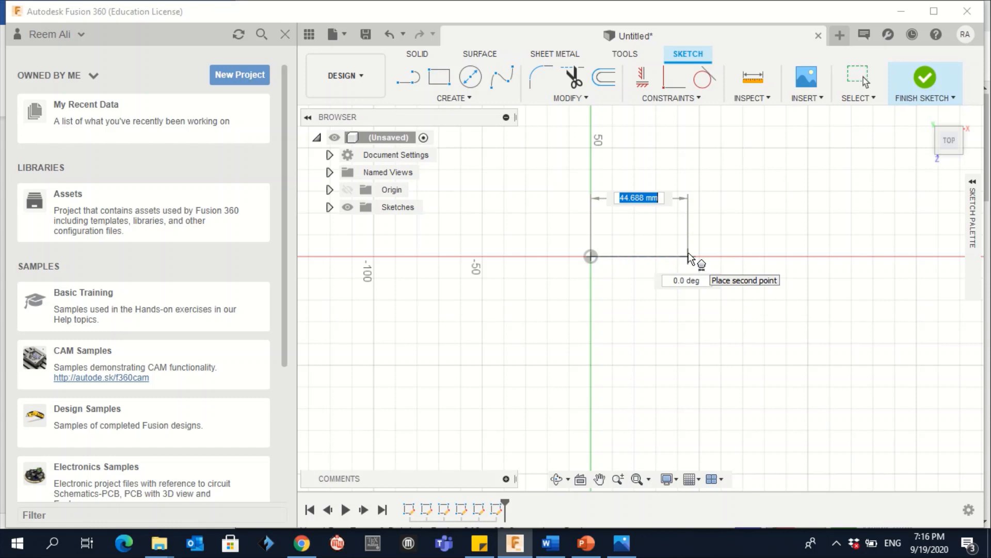
text(100 mm)
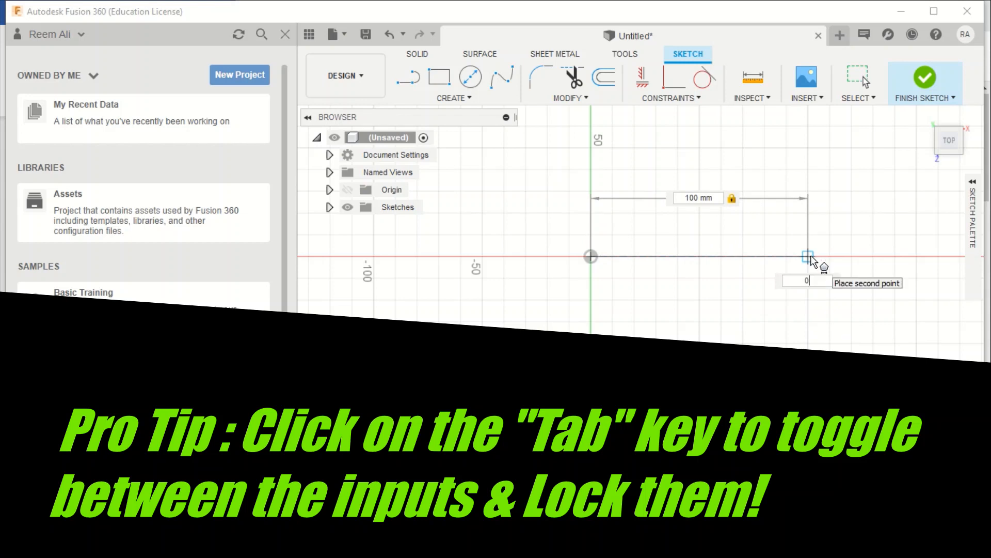
key(Tab)
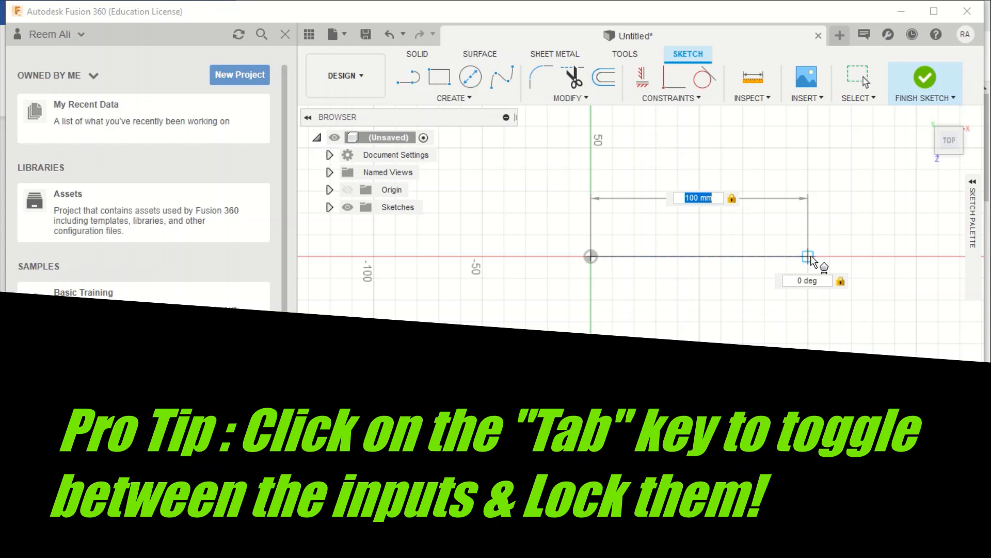
key(Tab)
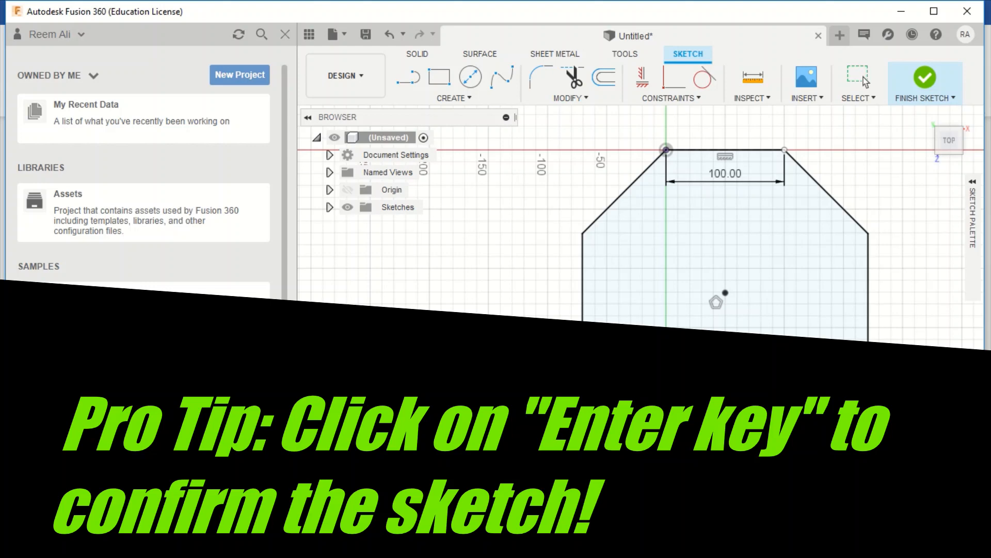
Switch to the Word sheet showing Activity 2.2.7, then back to Fusion 360
click(549, 542)
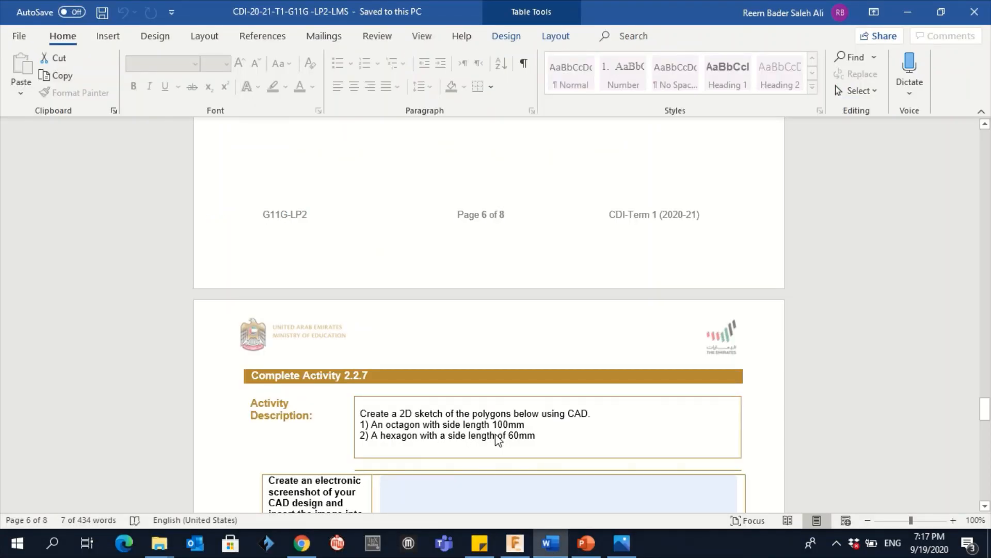
click(514, 542)
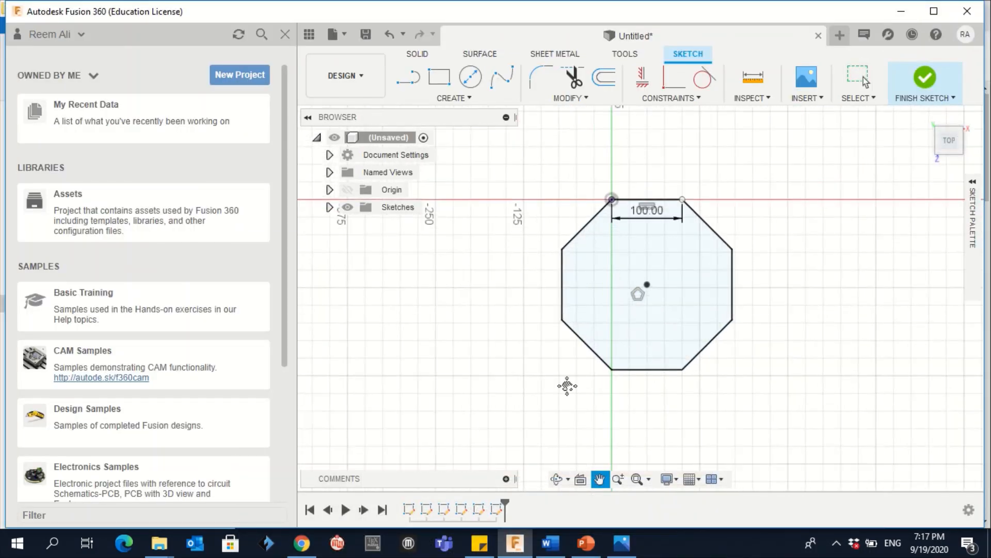
mouse_move(555, 366)
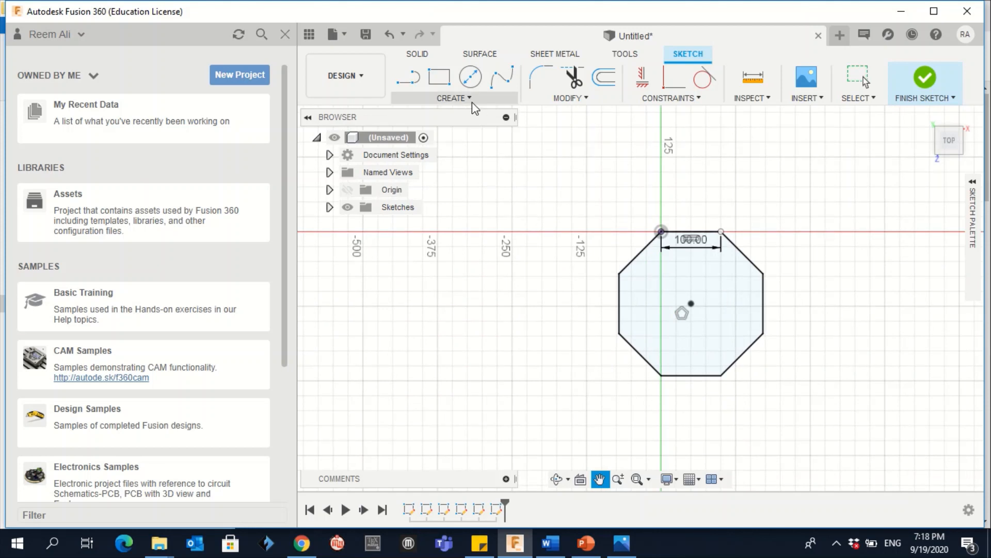
Add a 60 mm-sided edge polygon hexagon above the octagon and finish the sketch
click(452, 97)
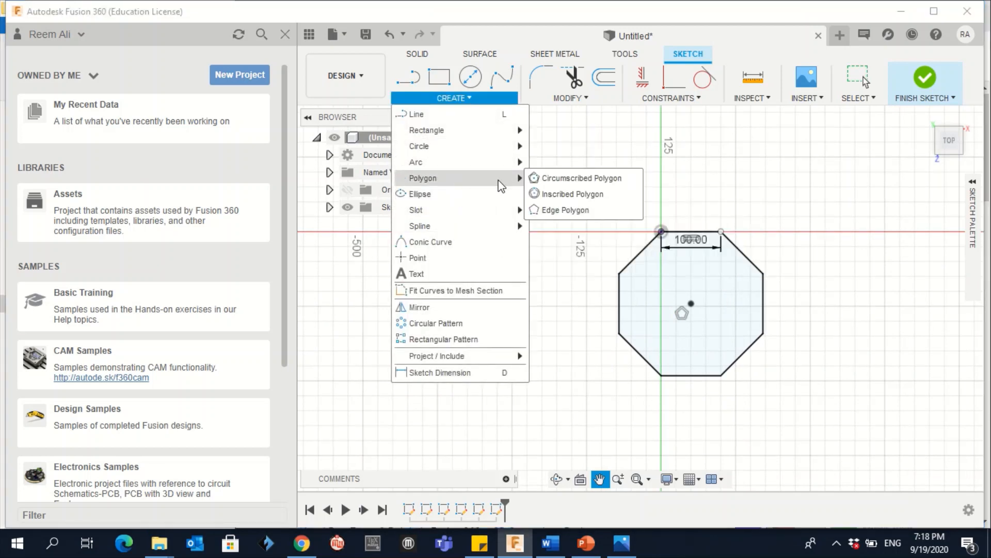
click(478, 378)
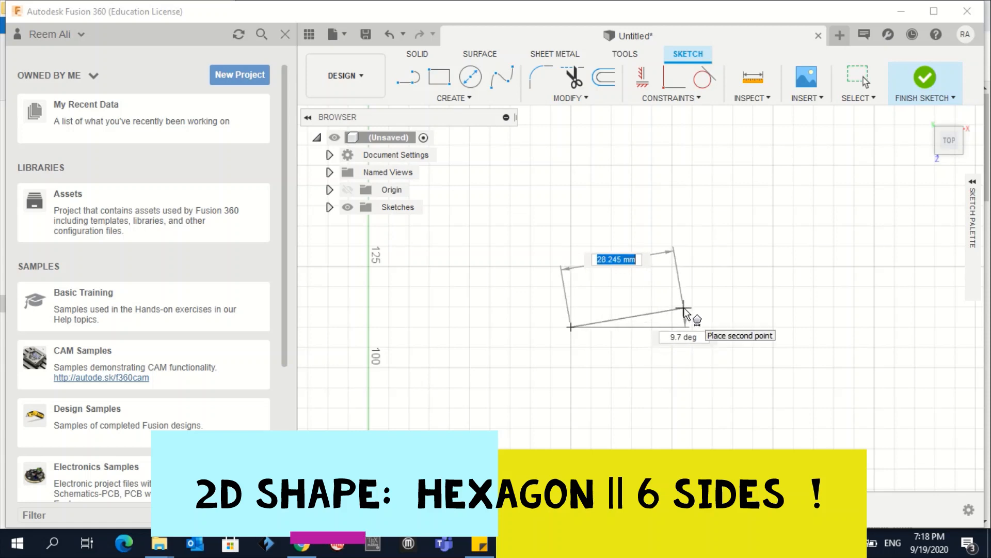
text(60)
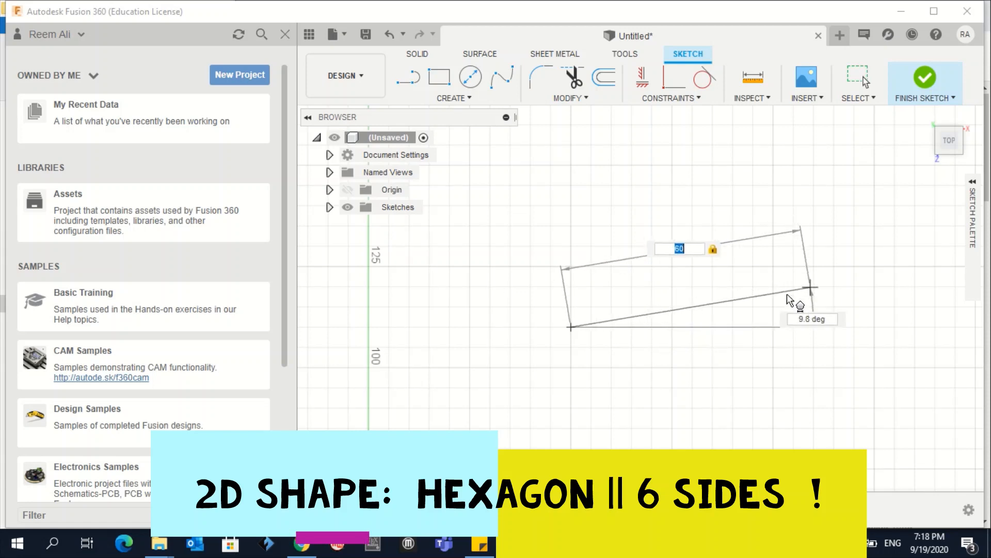
drag(790, 300, 813, 309)
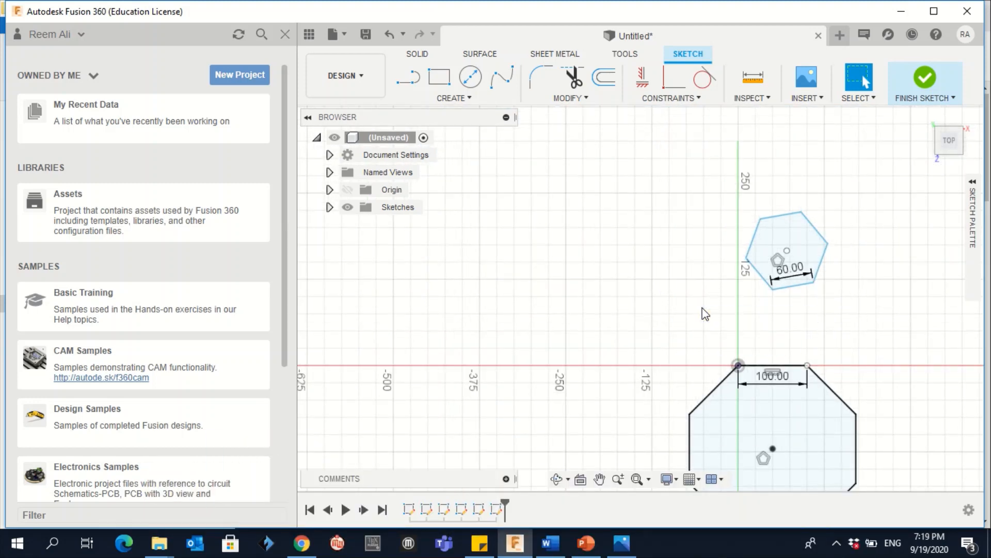
click(547, 542)
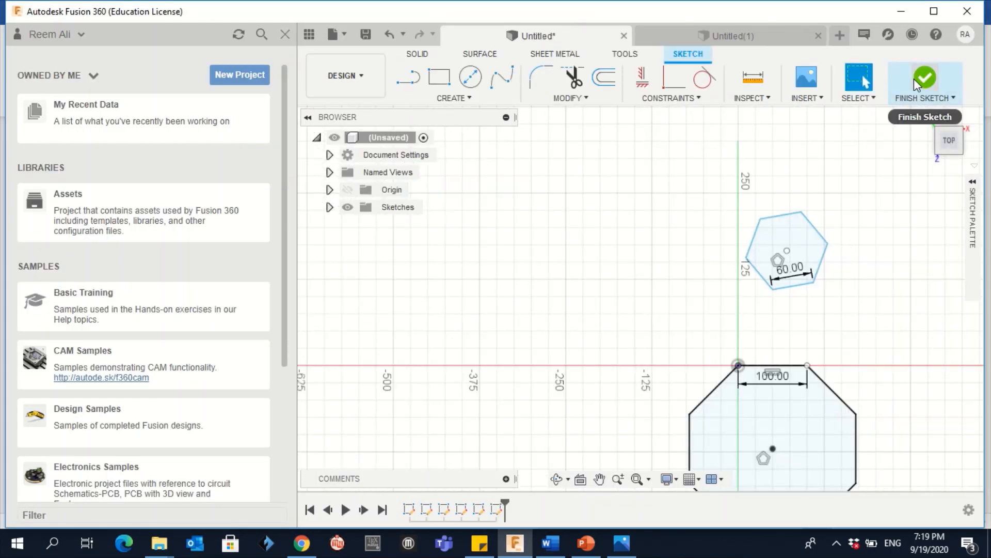
click(924, 78)
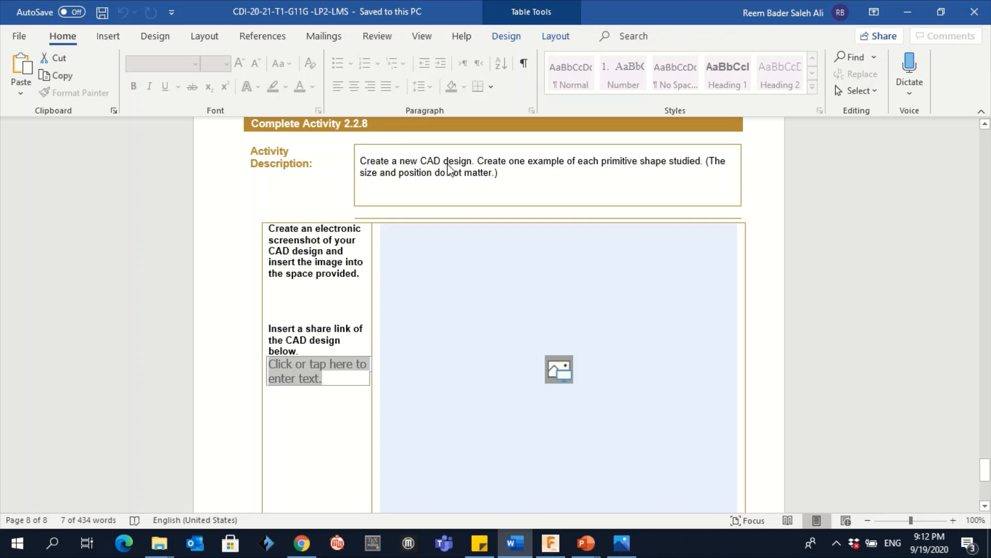
mouse_move(589, 167)
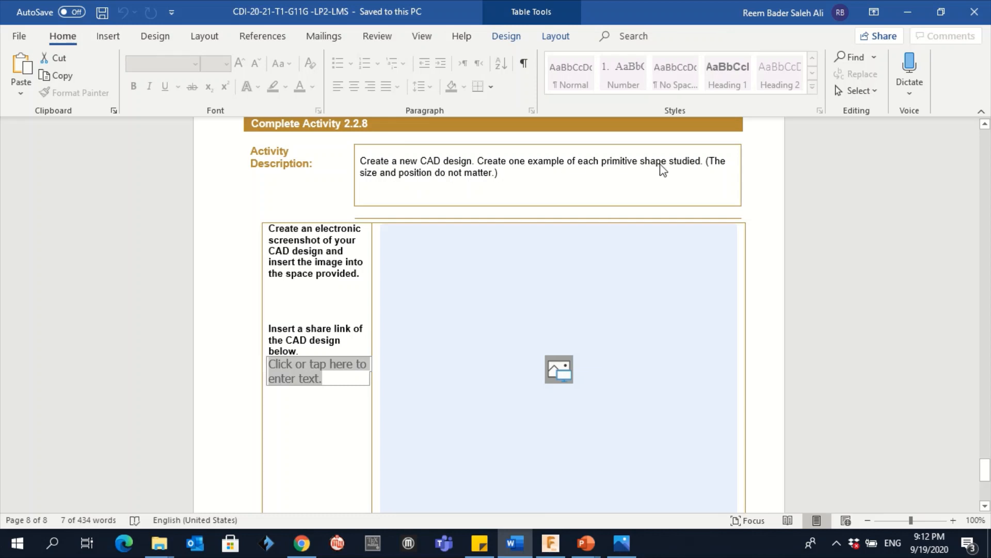
mouse_move(691, 168)
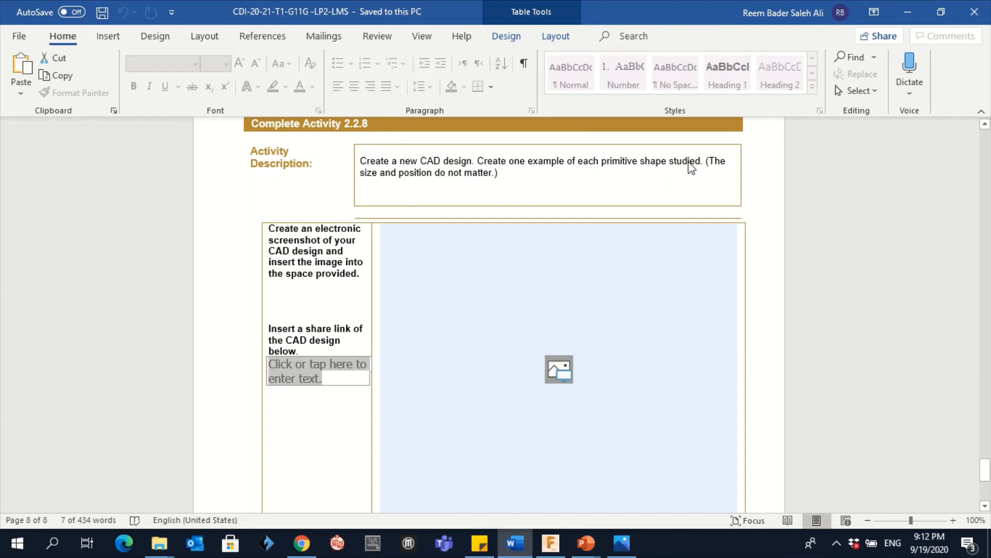
mouse_move(471, 196)
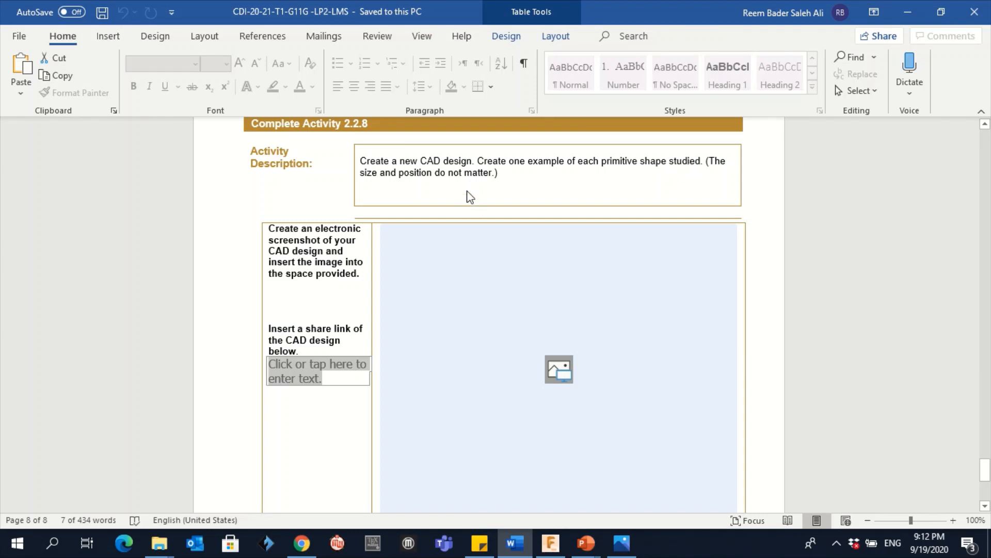
Return from Word's Activity 2.2.8 to the Fusion 360 design
click(549, 542)
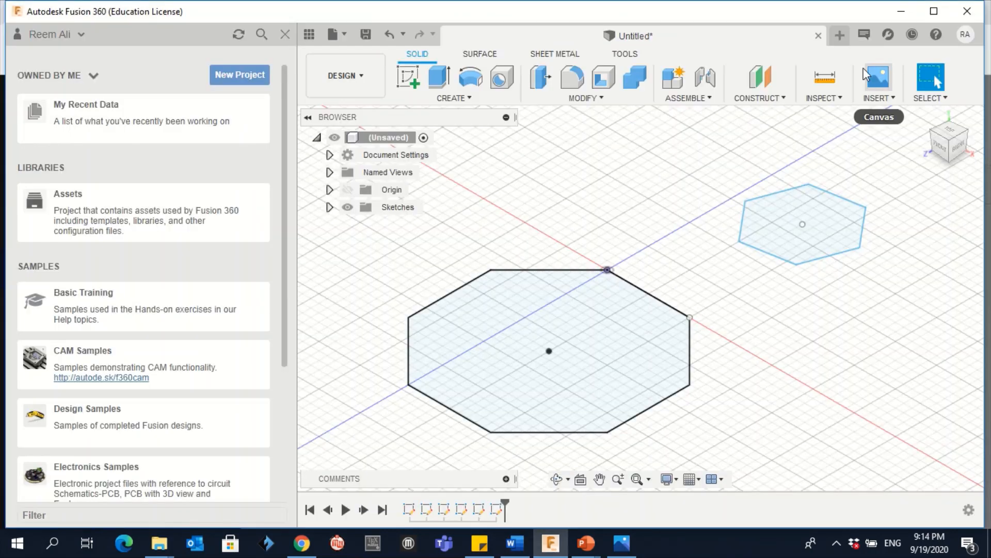
In the blank Untitled(1) design, start a box with a 50 by 50 mm base at the origin
click(840, 35)
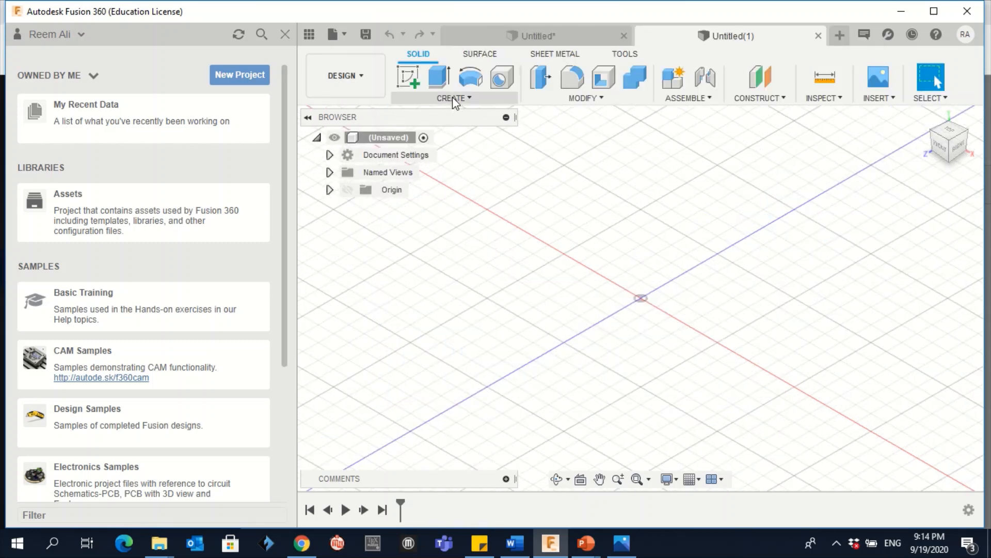
click(453, 98)
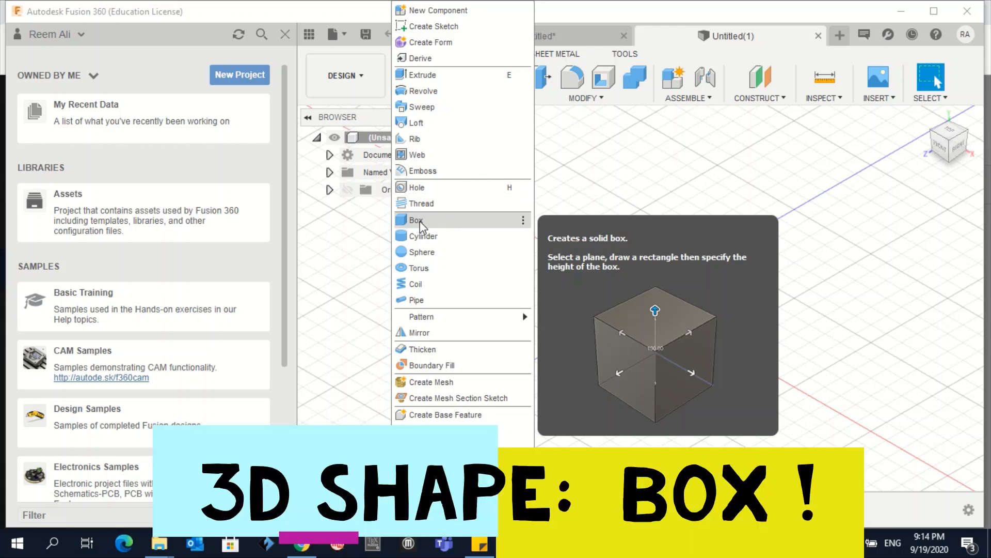
click(417, 219)
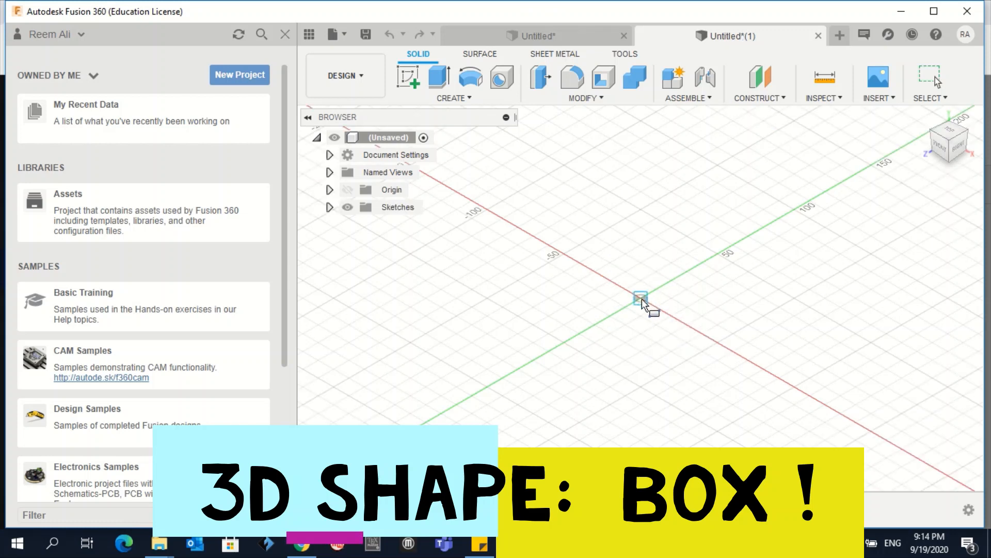
drag(640, 298, 644, 351)
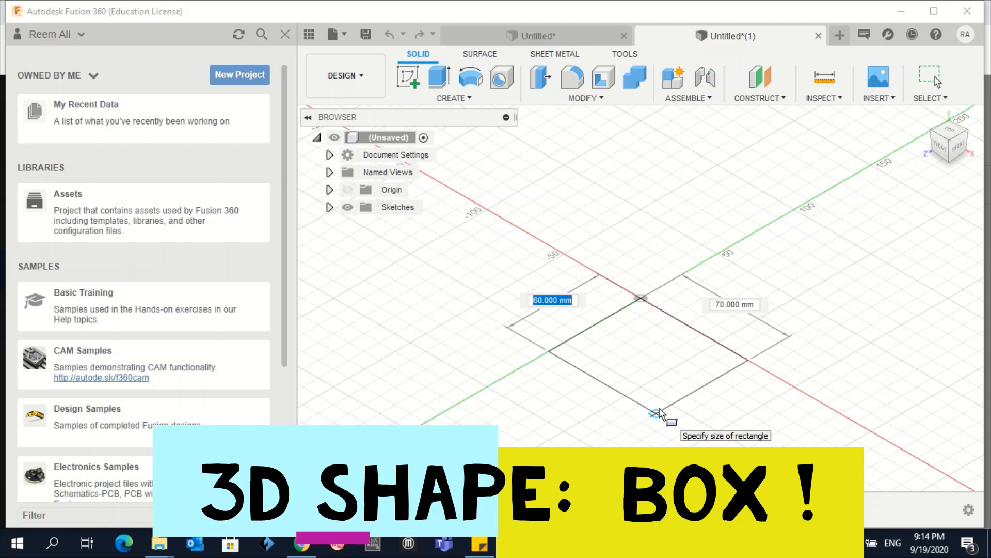
text(50 mm)
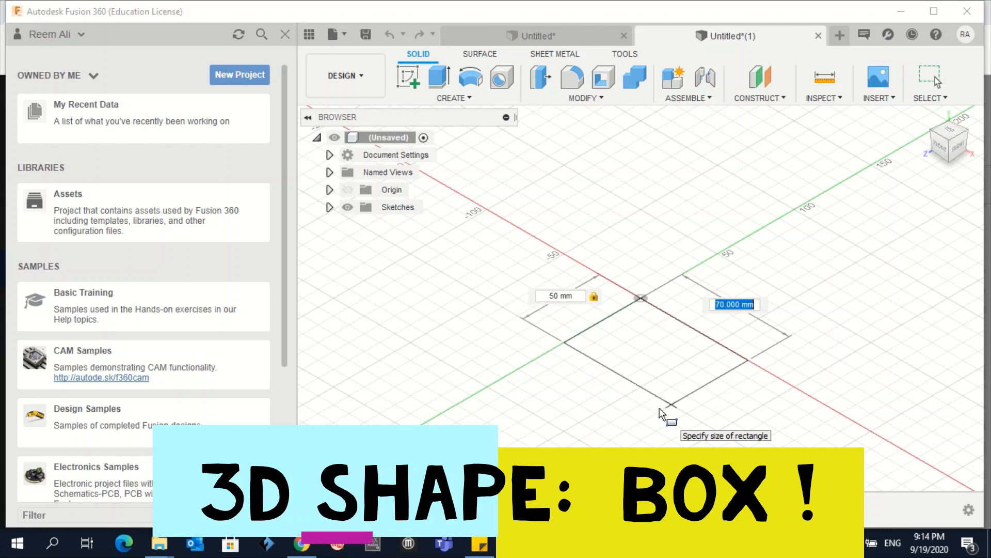
text(50)
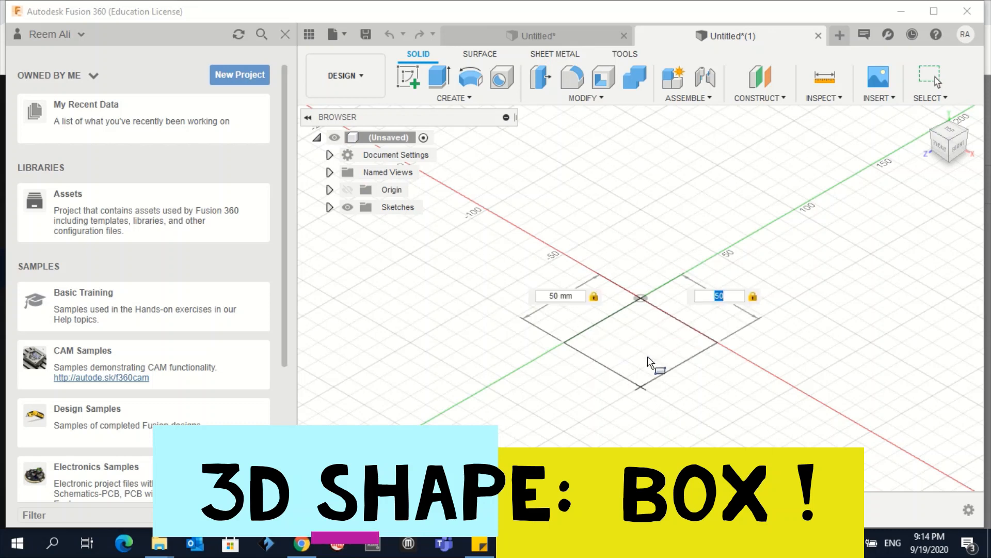
mouse_move(655, 369)
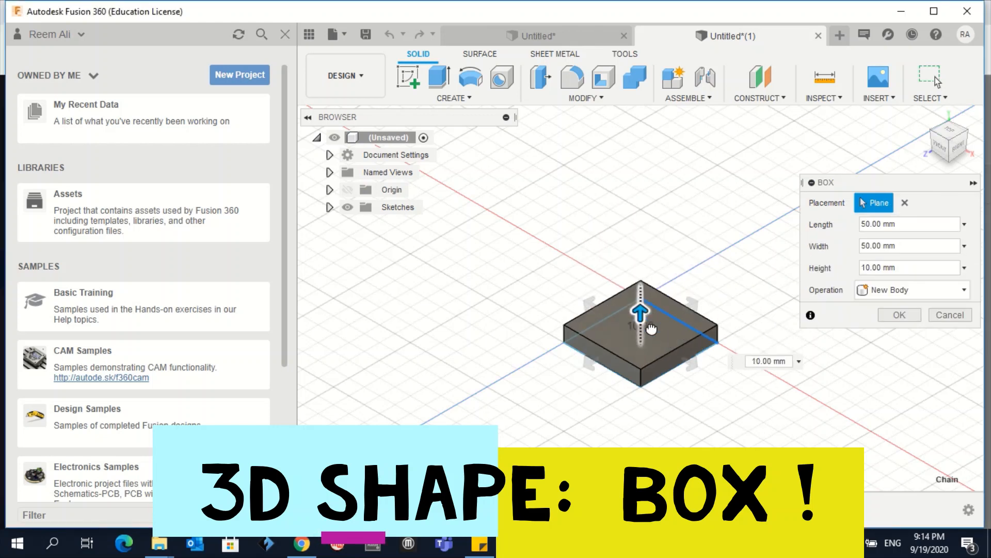
Set the box height to 50 mm and confirm the 50 mm cube as a new body
drag(639, 310, 639, 291)
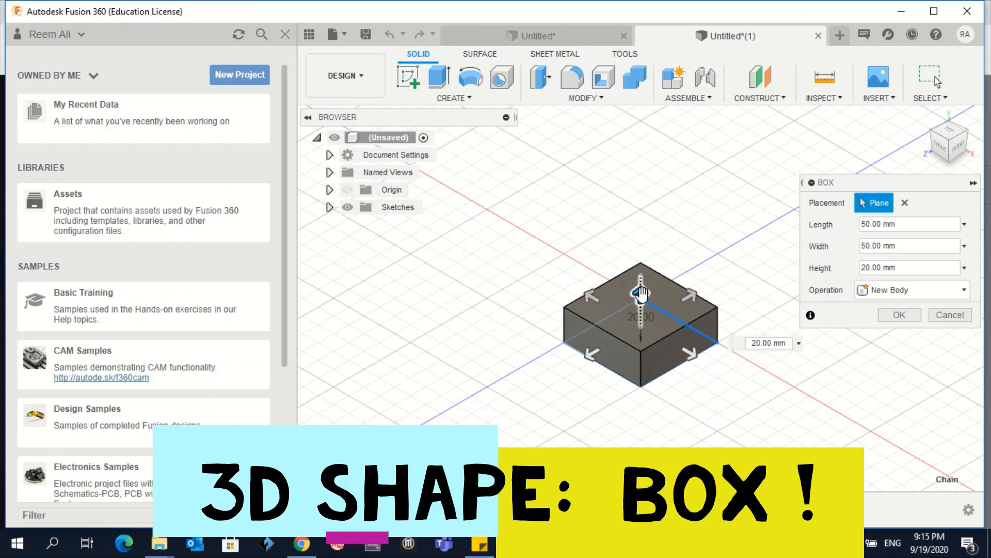
drag(640, 291, 641, 314)
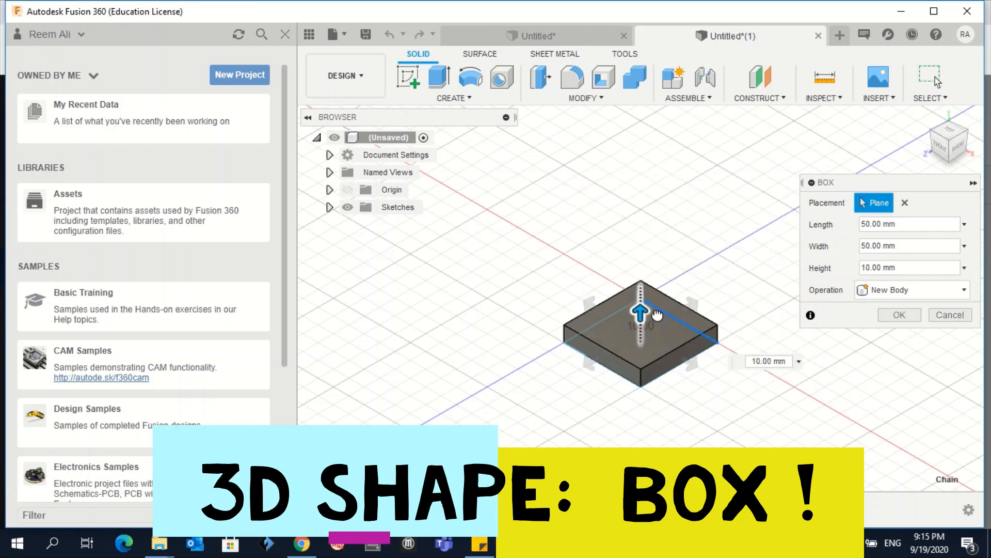
drag(640, 313, 640, 292)
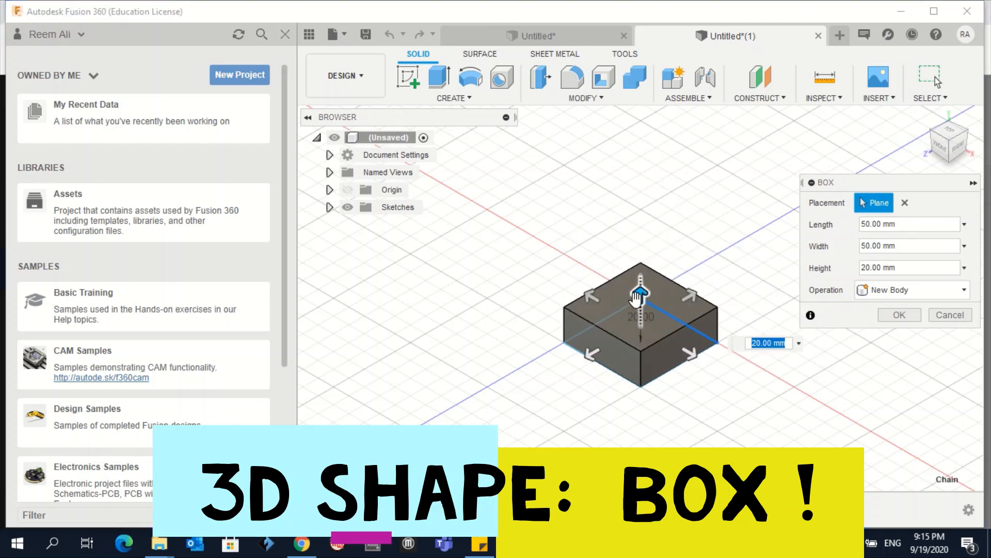
mouse_move(635, 315)
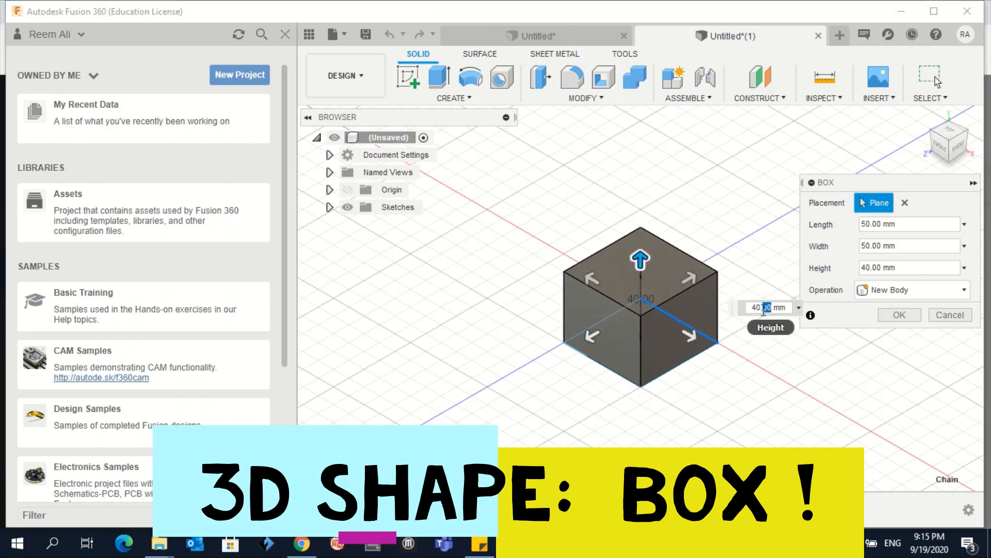
text(50.00)
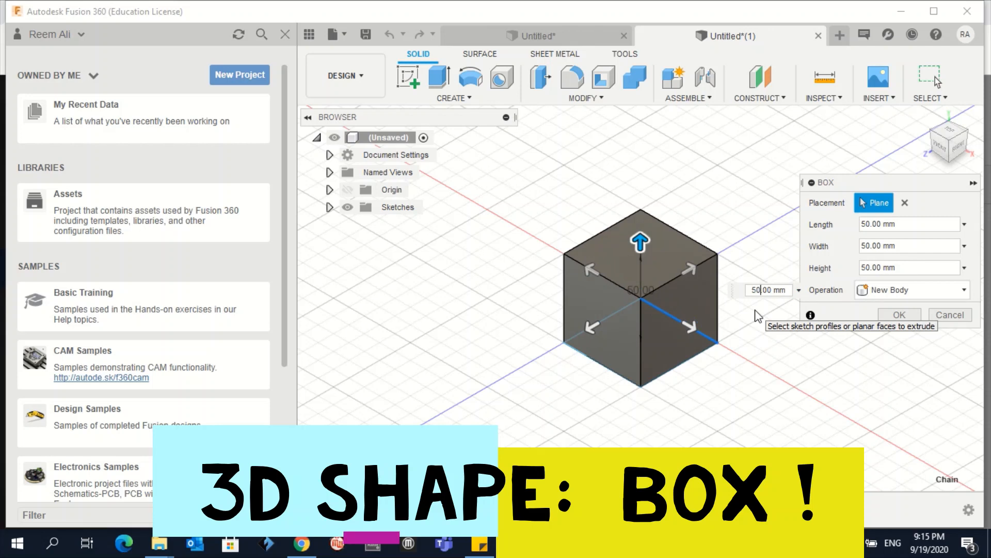
click(898, 315)
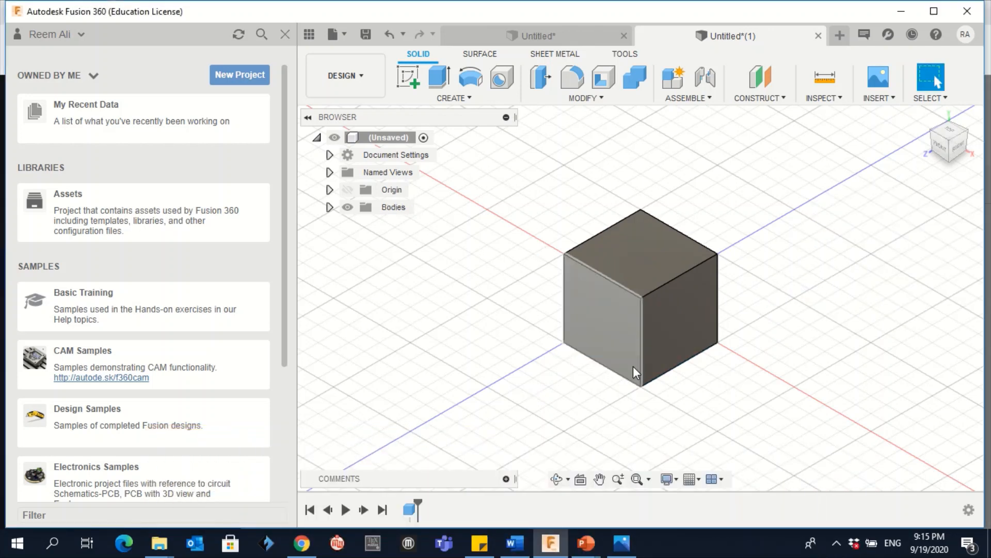
mouse_move(582, 292)
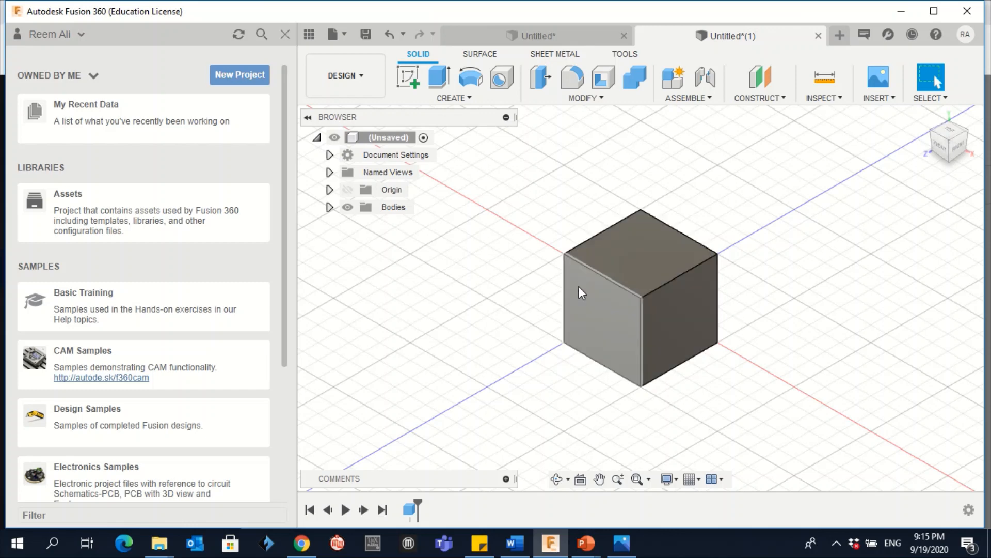
Create a cylinder with its base circle placed beside the cube
click(452, 98)
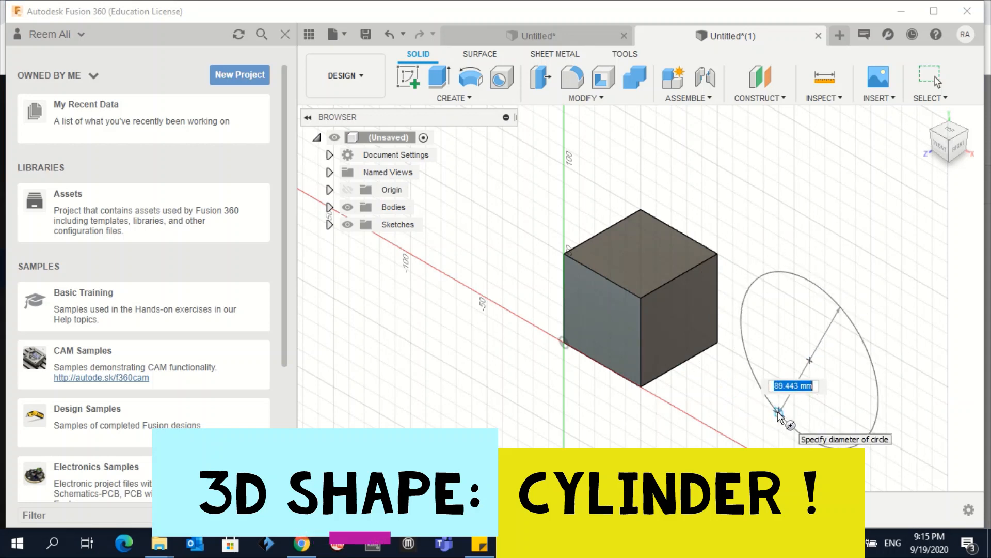
click(779, 411)
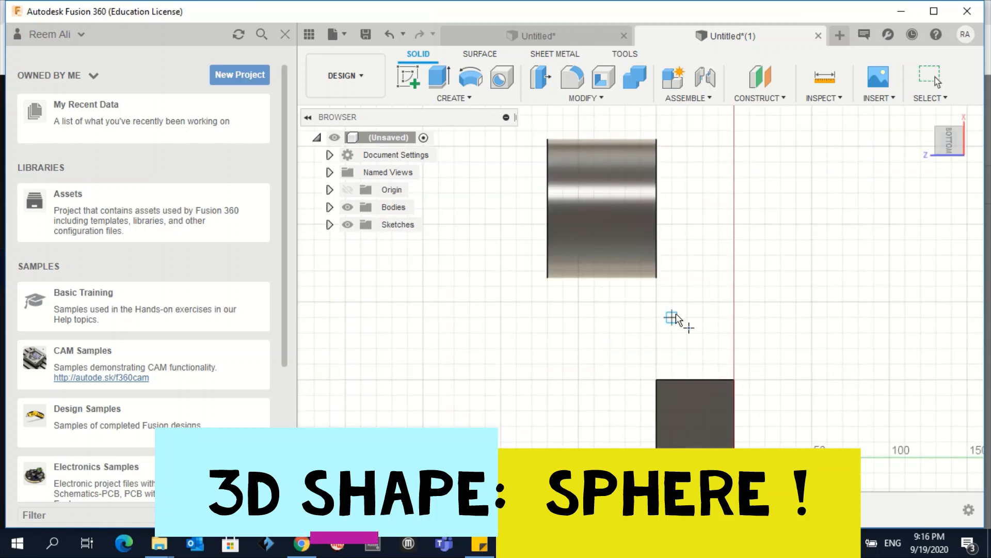
Place a sphere near the cube and confirm it at 80 mm diameter
click(671, 317)
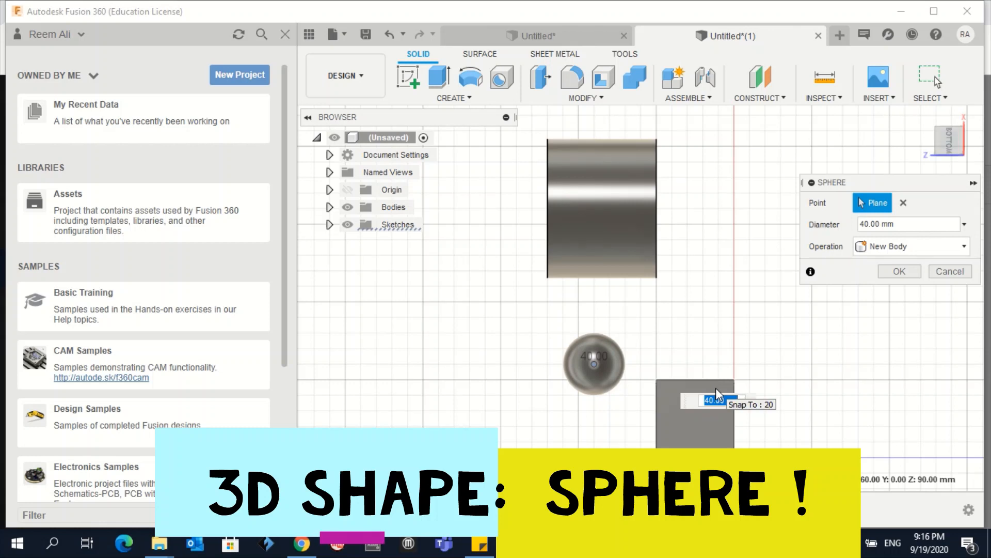
text(10)
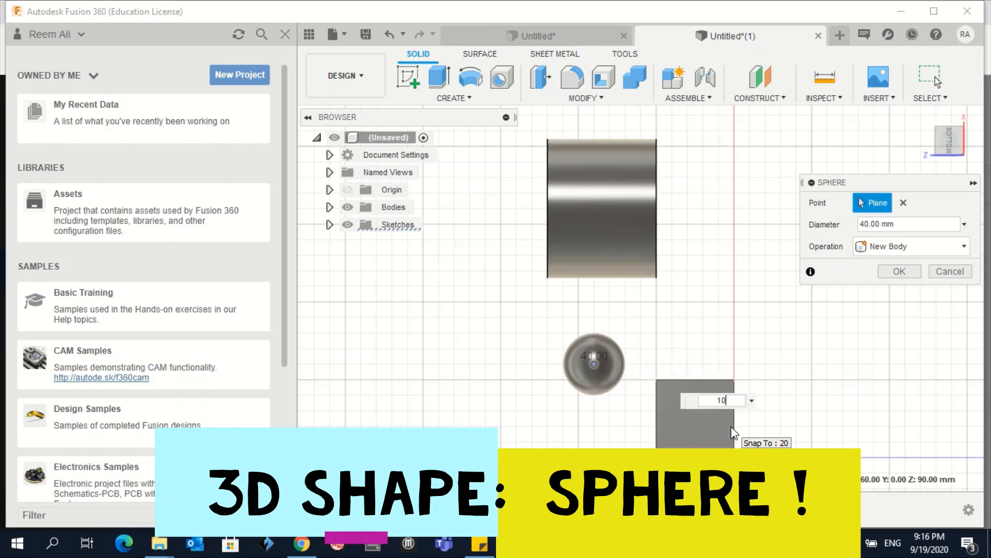
text(100)
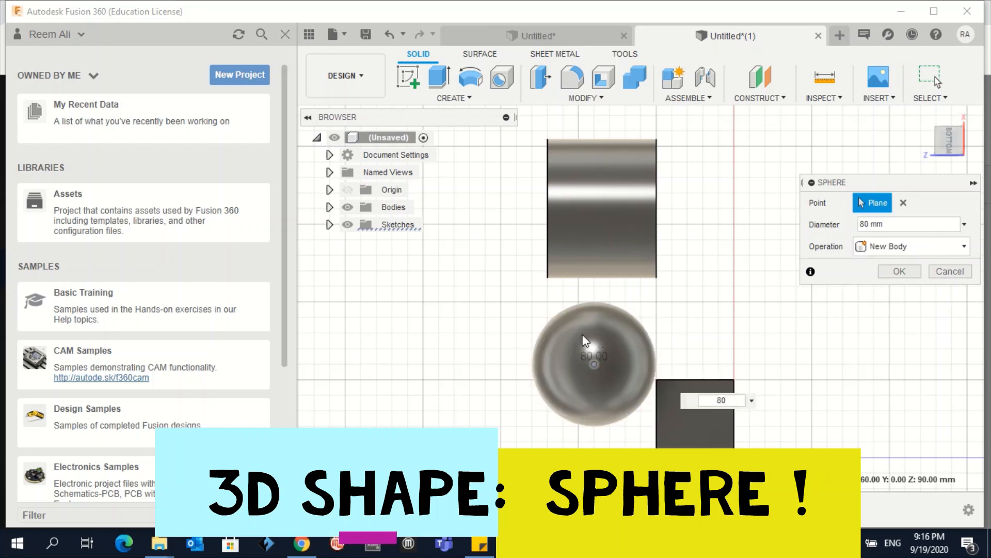
click(898, 271)
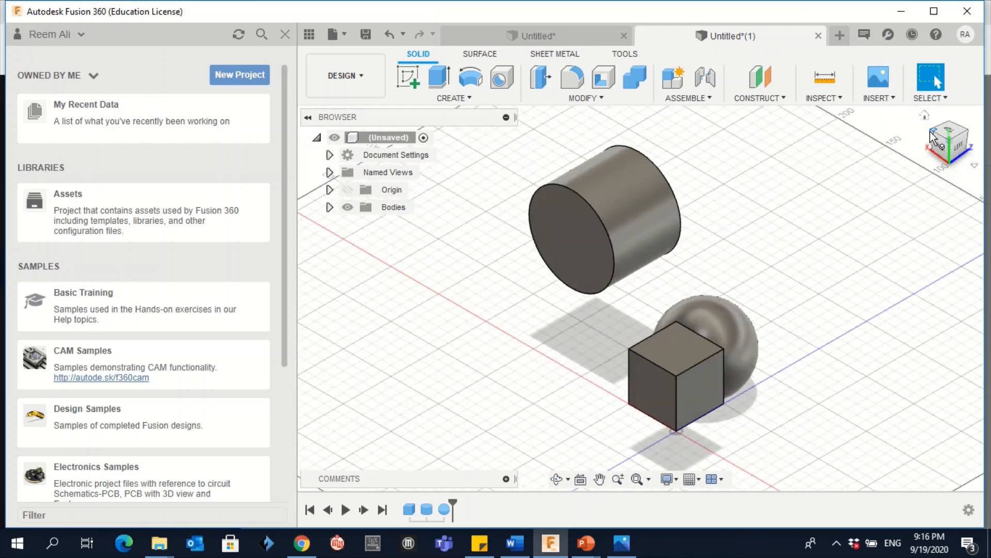
Orbit the view to inspect the cube, cylinder and sphere from a new angle
click(556, 478)
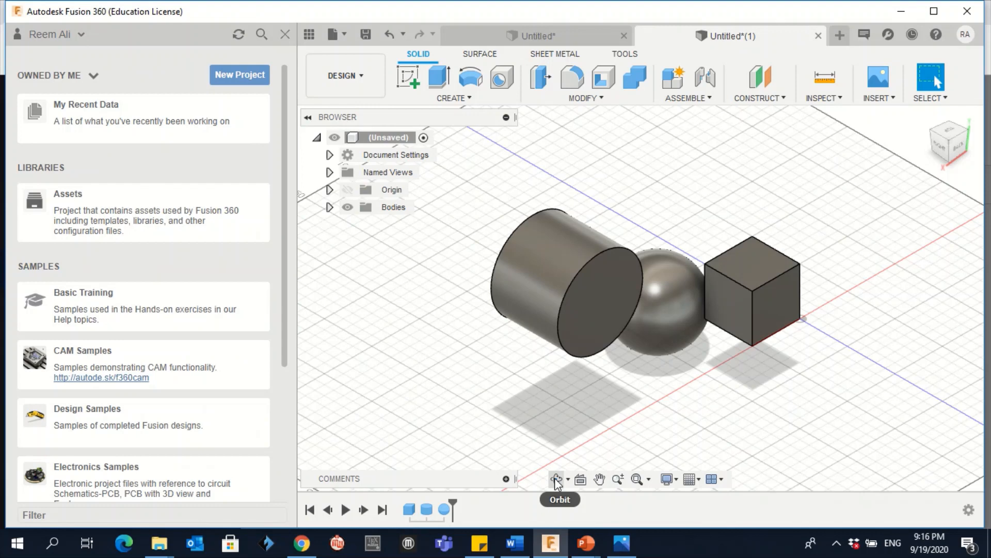
click(556, 479)
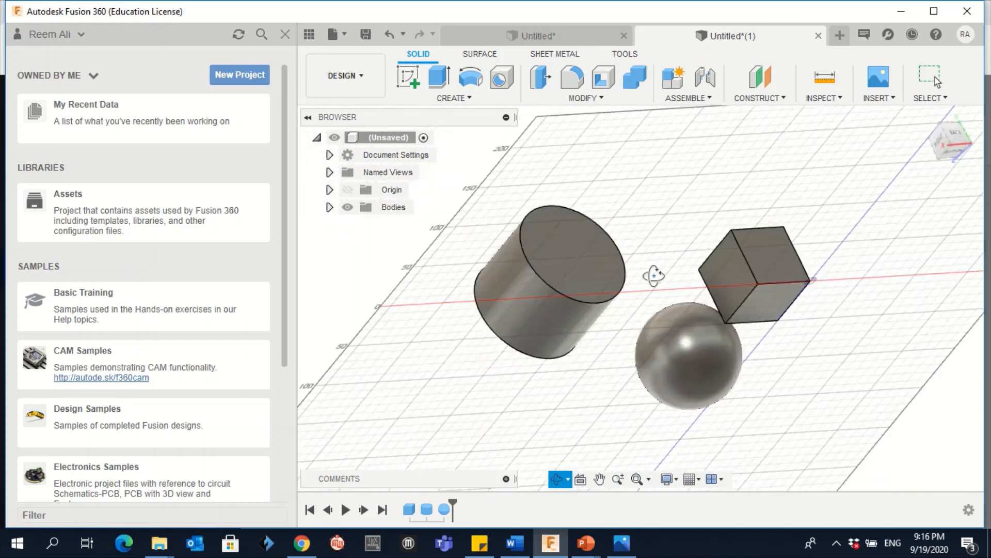
drag(654, 274, 786, 328)
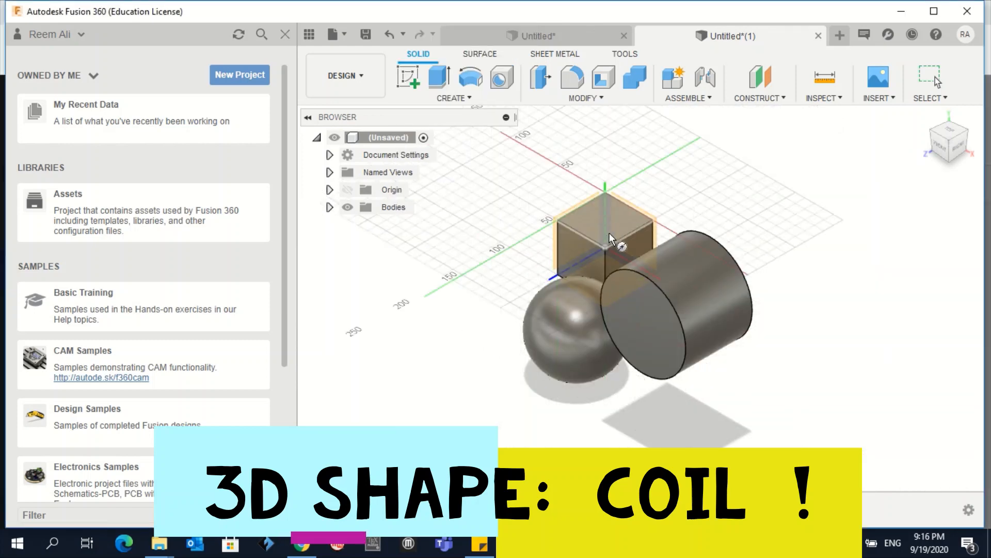
mouse_move(632, 229)
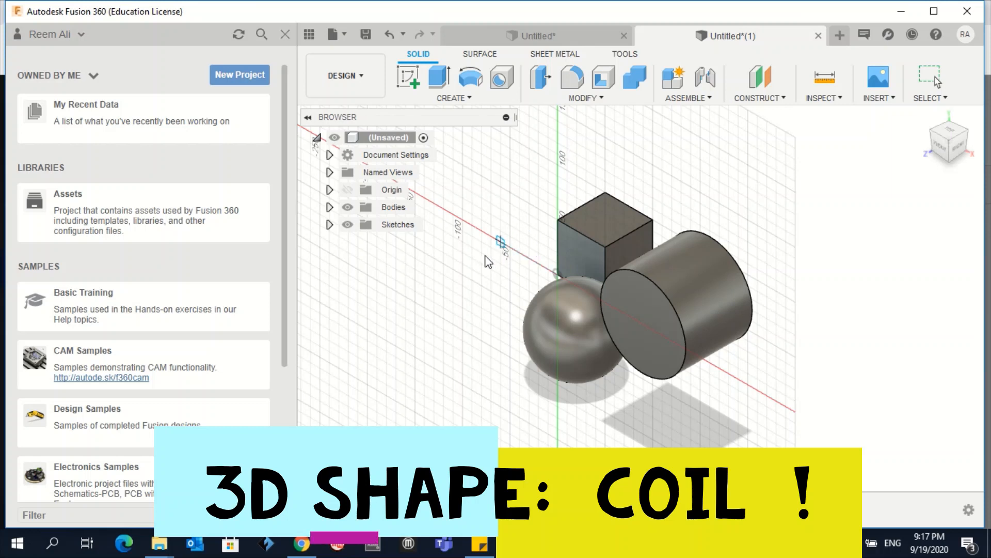
Create a 60 mm diameter, three-turn coil on a base circle left of the cube
drag(500, 244, 471, 246)
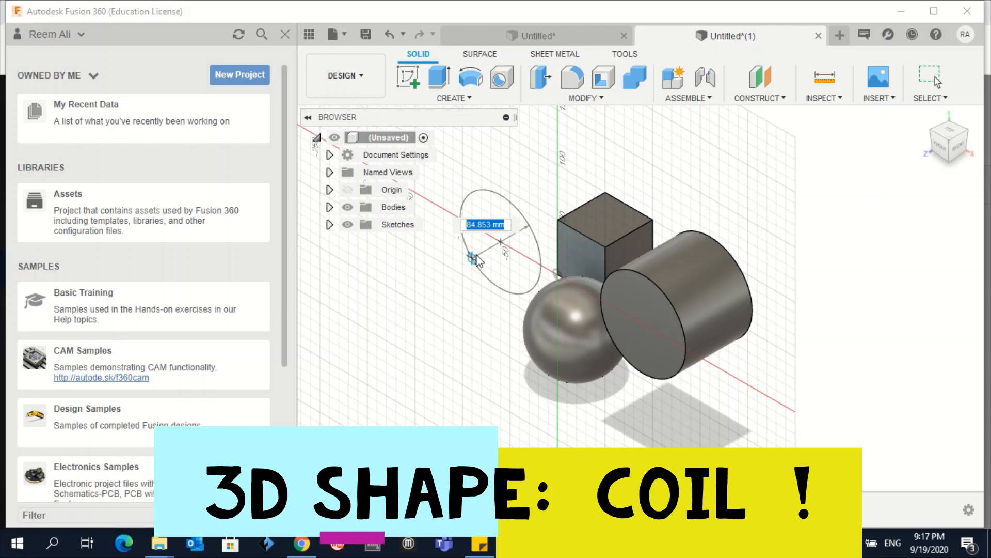
text(50 mm)
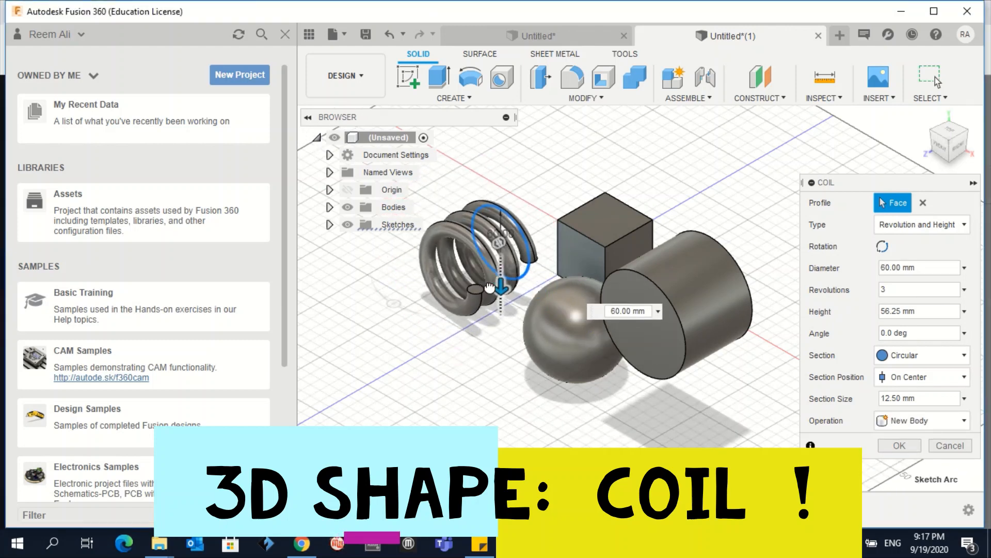
click(898, 445)
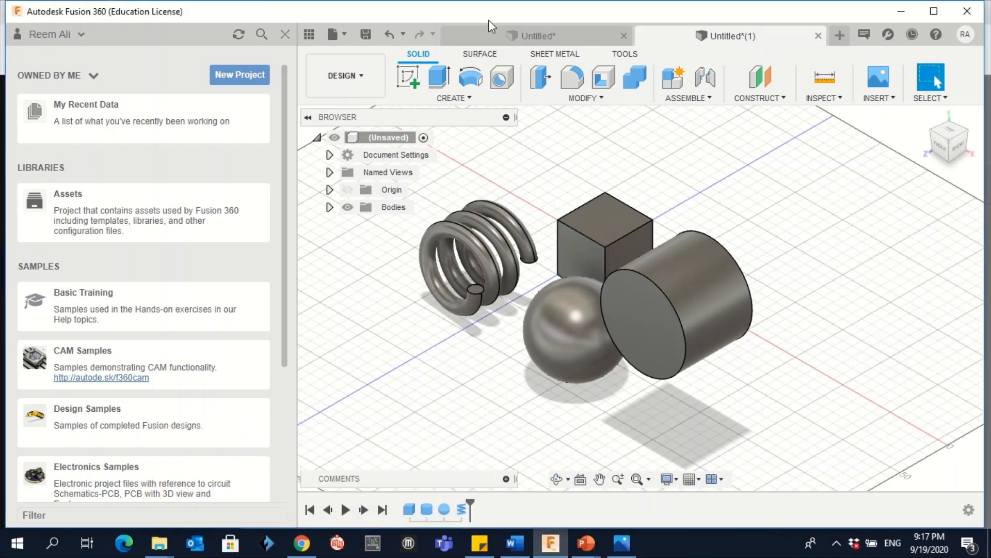
Create a torus, inner diameter 80 mm, tube 20 mm, as a New Body behind the cylinder
click(471, 78)
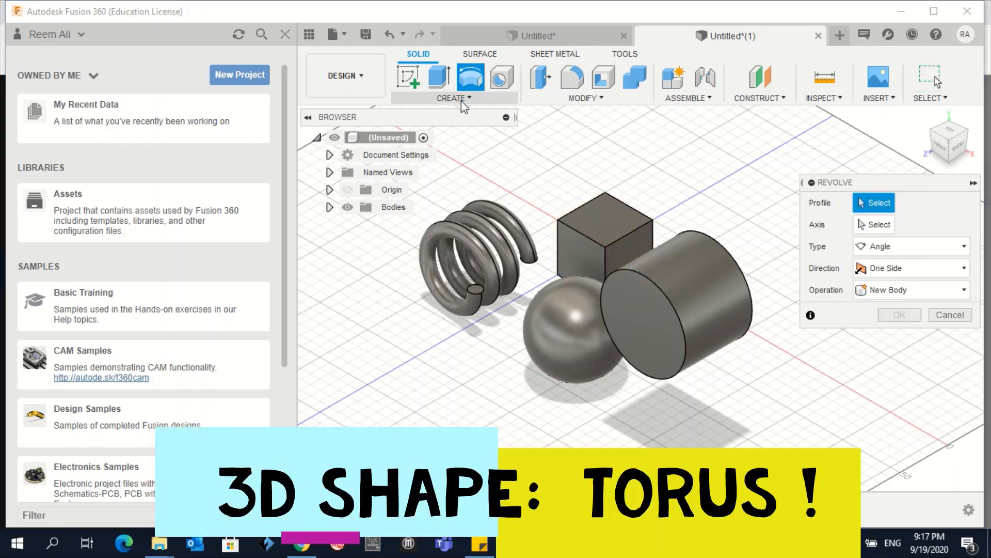
click(453, 97)
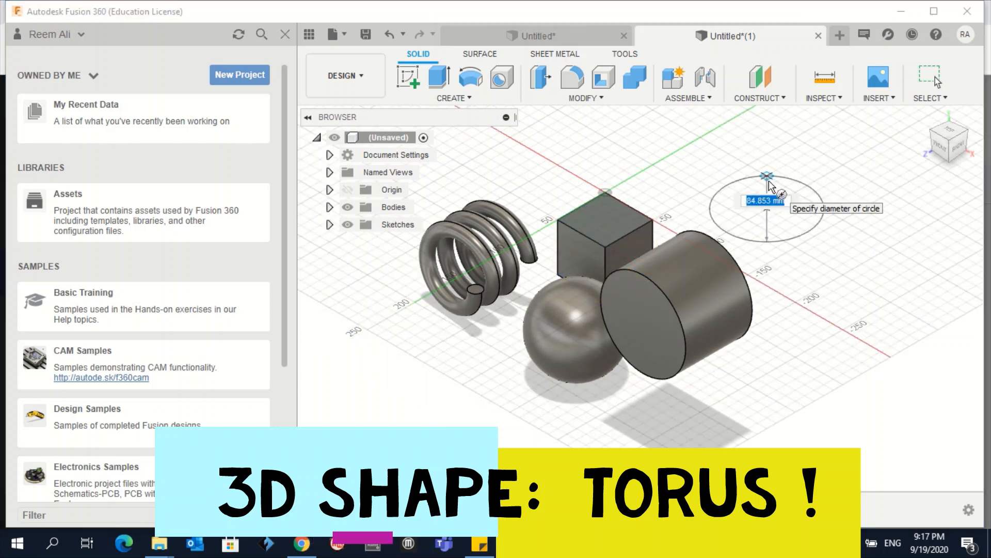
text(70)
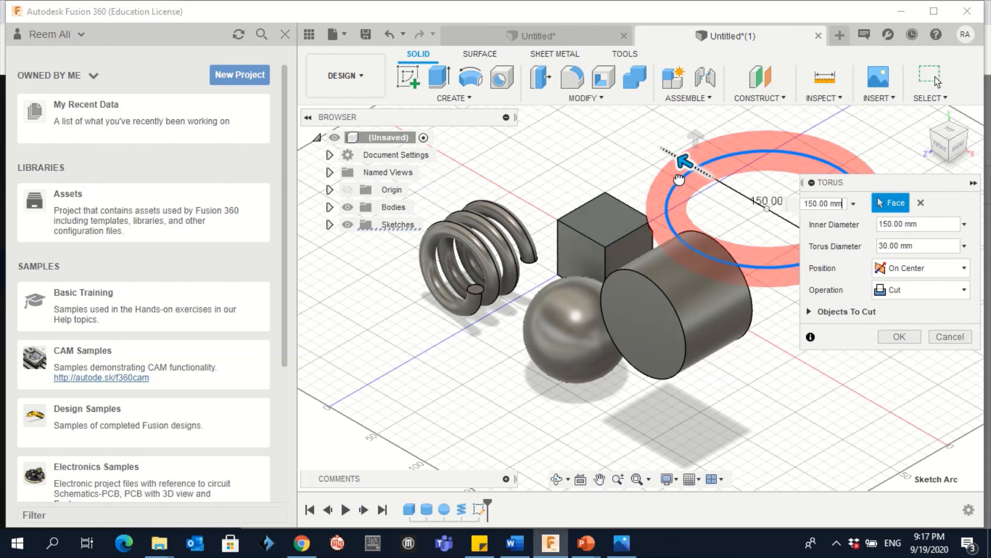
click(918, 289)
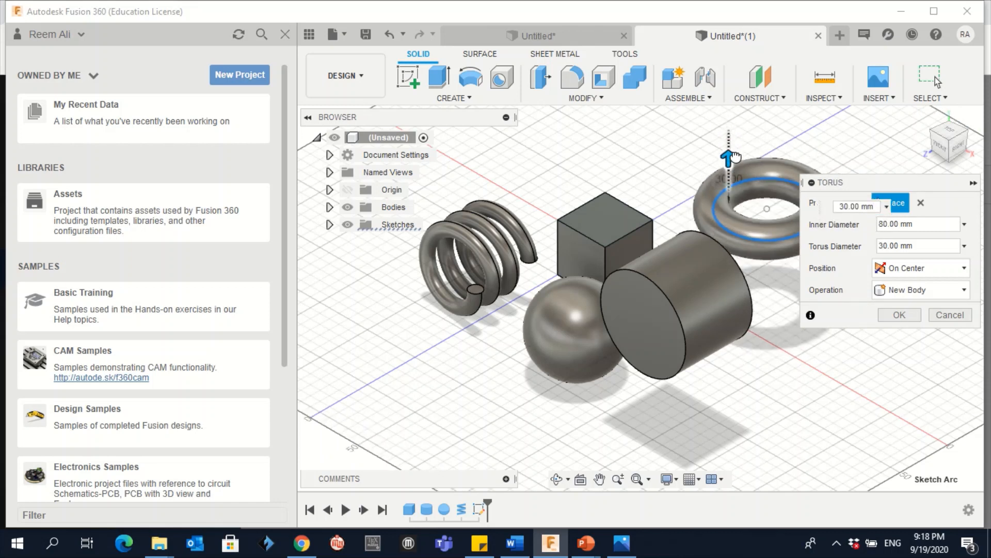
text(20.00 mm)
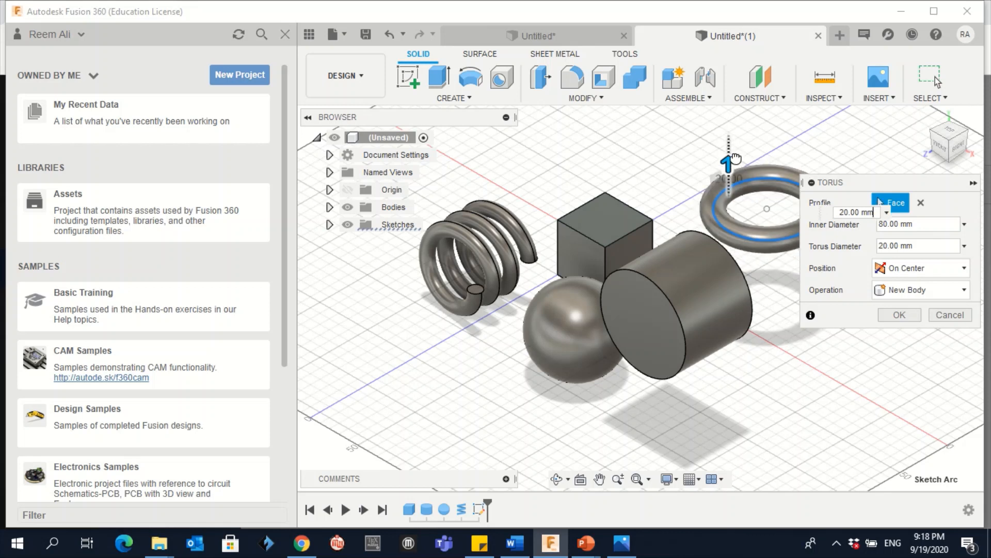
click(898, 314)
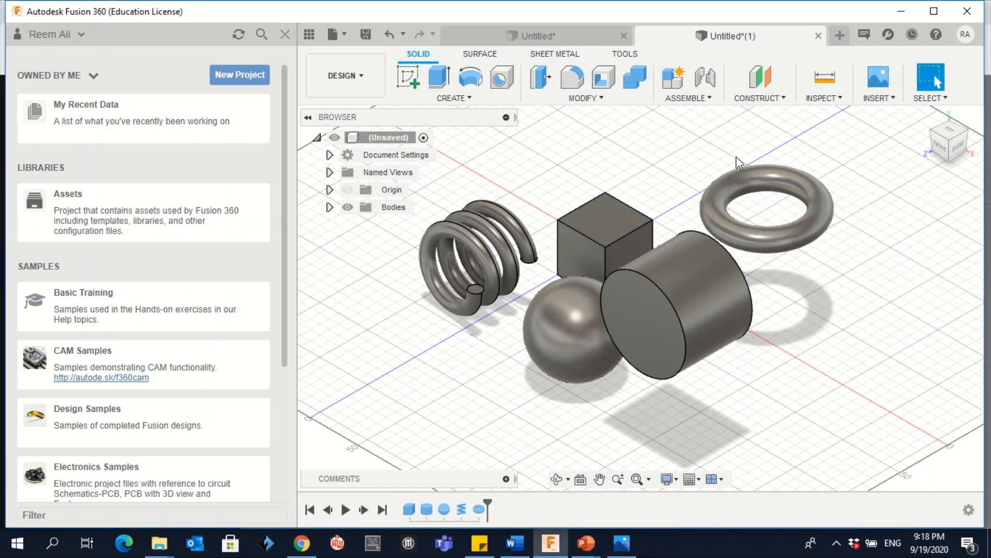